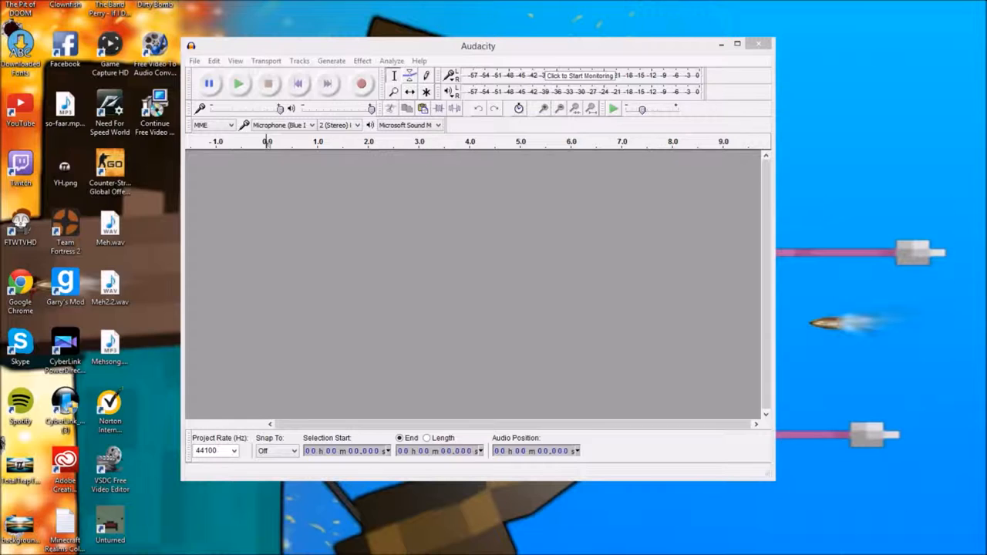
mouse_move(942, 252)
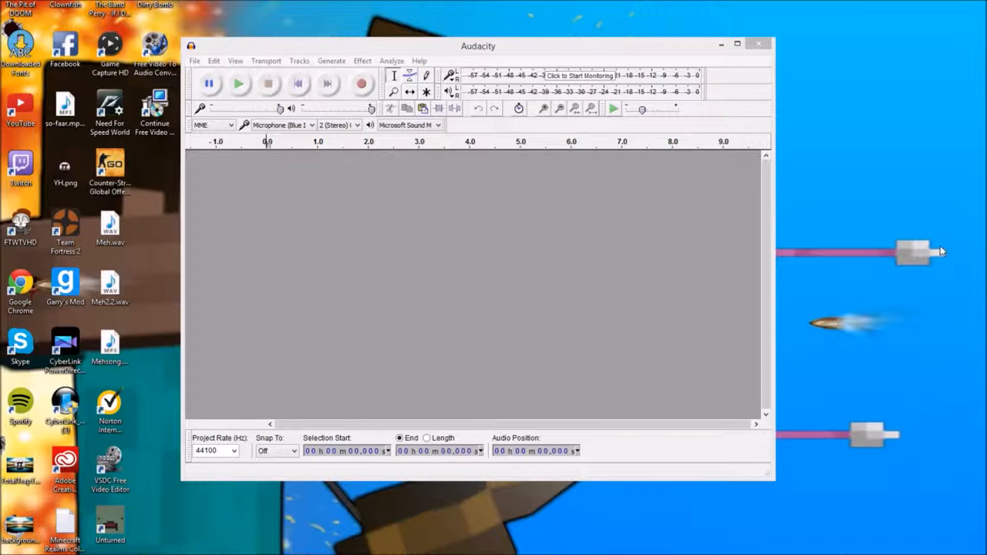
mouse_move(748, 327)
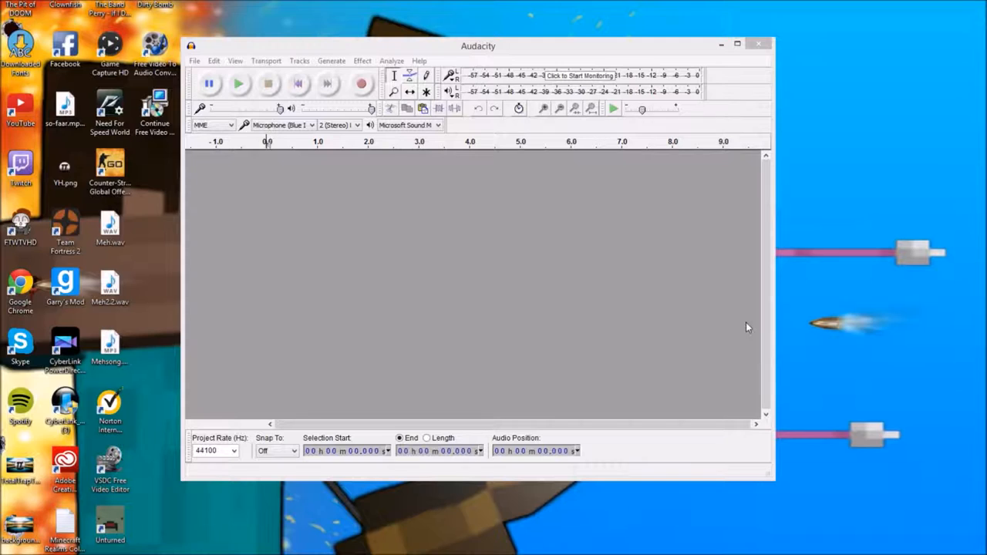
mouse_move(698, 168)
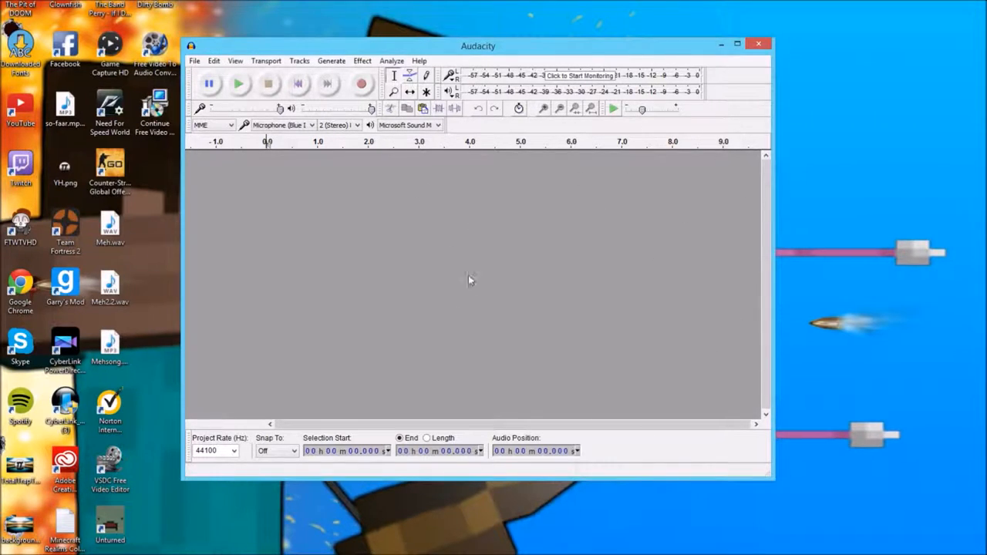
mouse_move(496, 223)
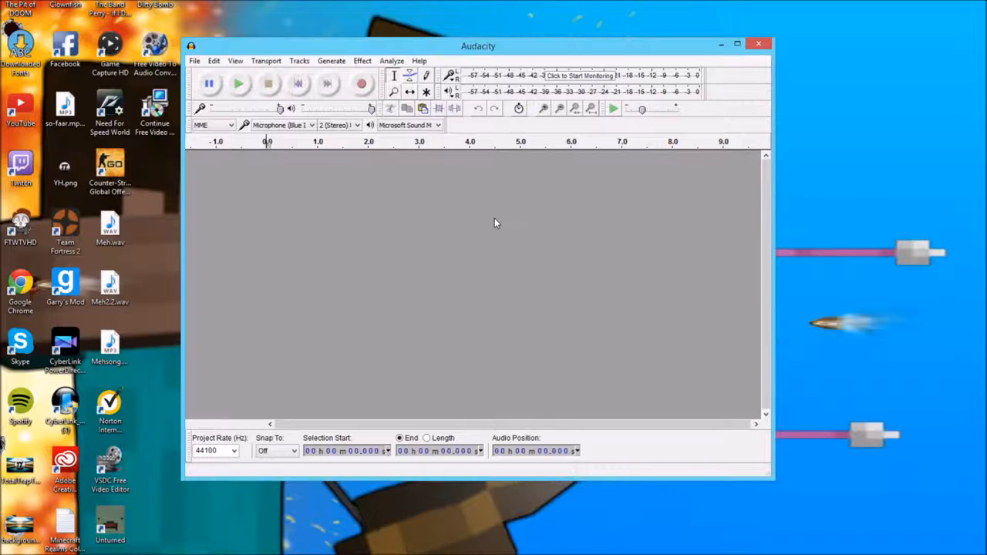
mouse_move(361, 85)
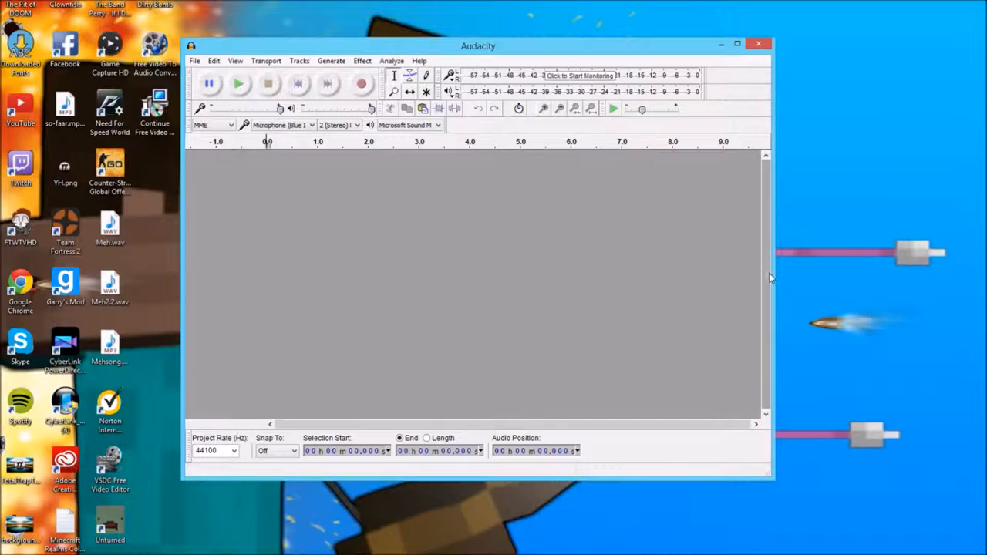
mouse_move(612, 310)
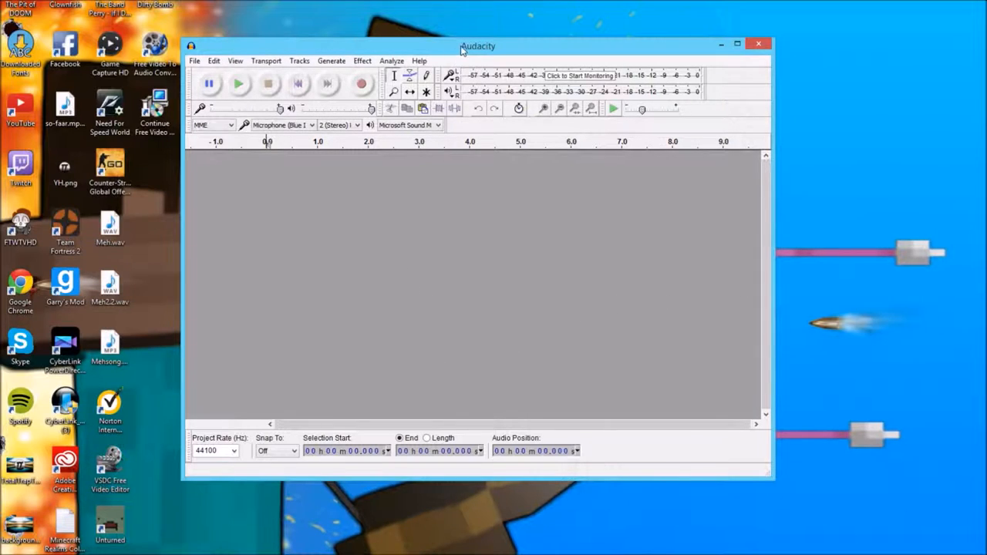
- Start monitoring the microphone input and lower the Recording Volume slider to about 0.85
left_click_drag(479, 45, 495, 51)
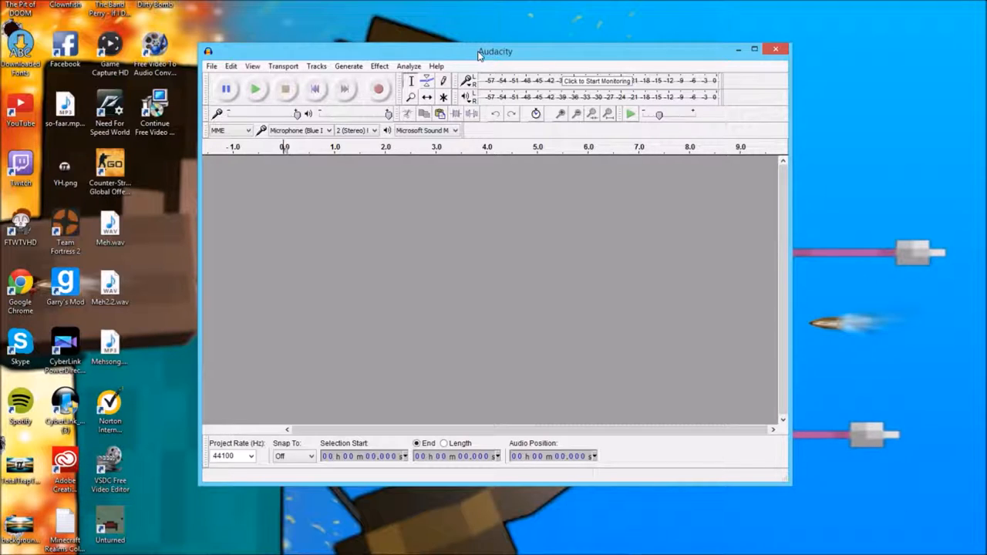
mouse_move(264, 160)
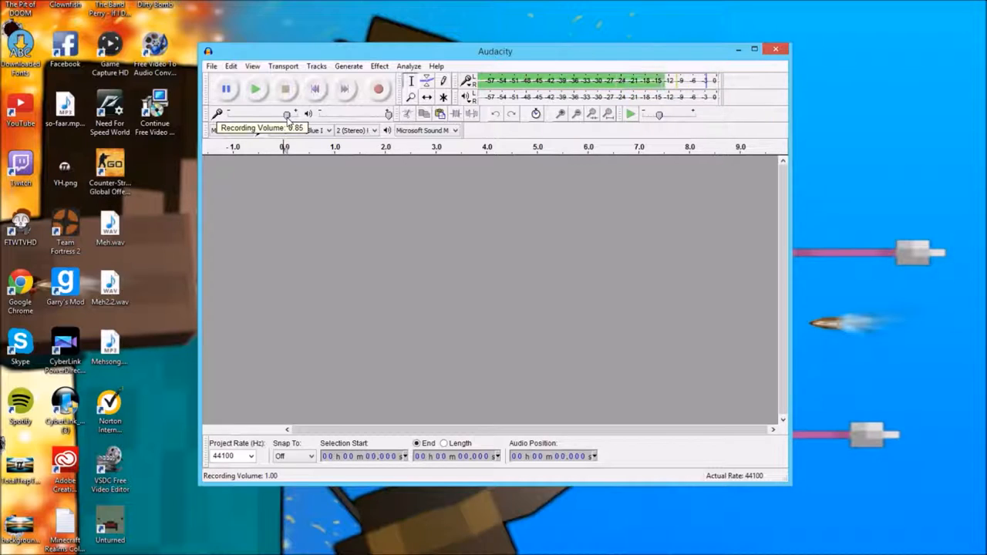
left_click_drag(284, 114, 289, 114)
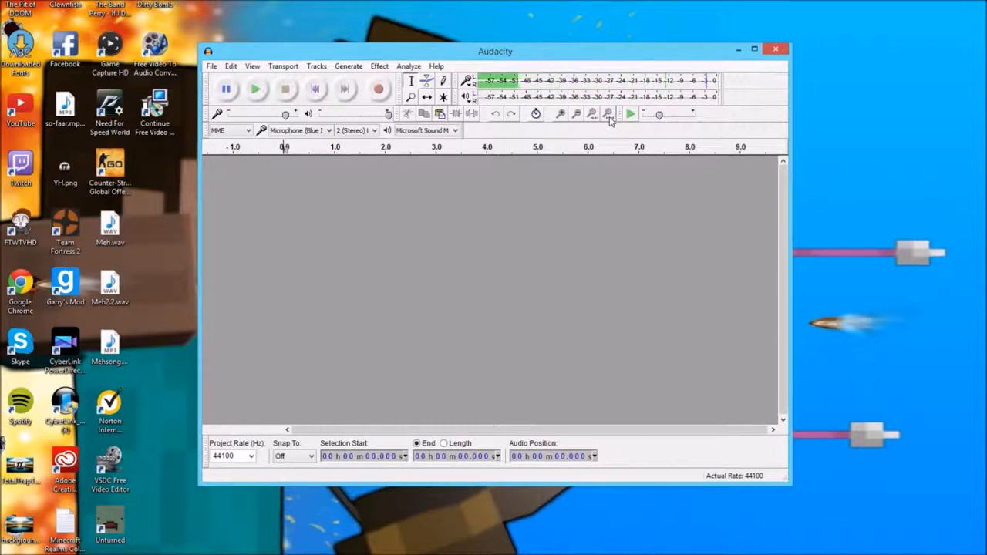
mouse_move(608, 114)
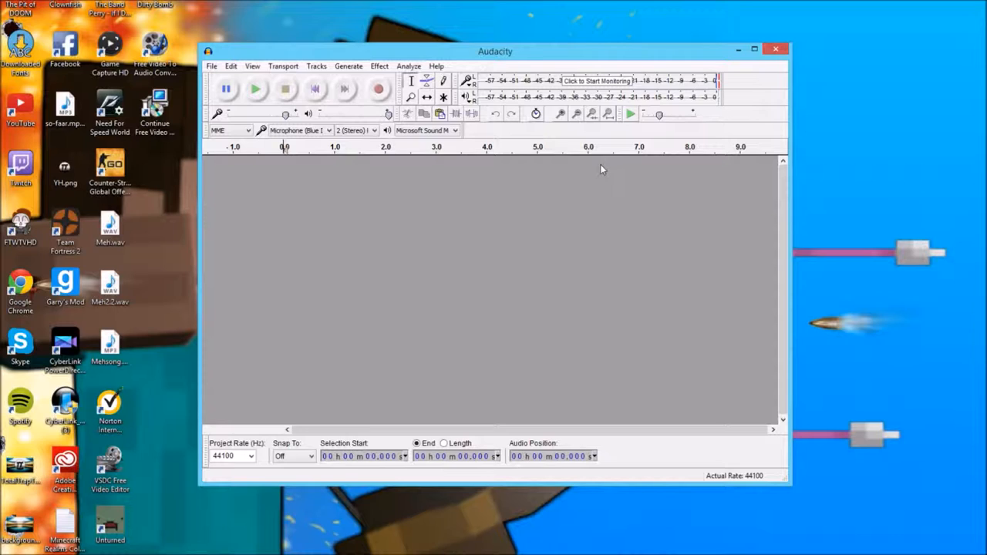
mouse_move(682, 58)
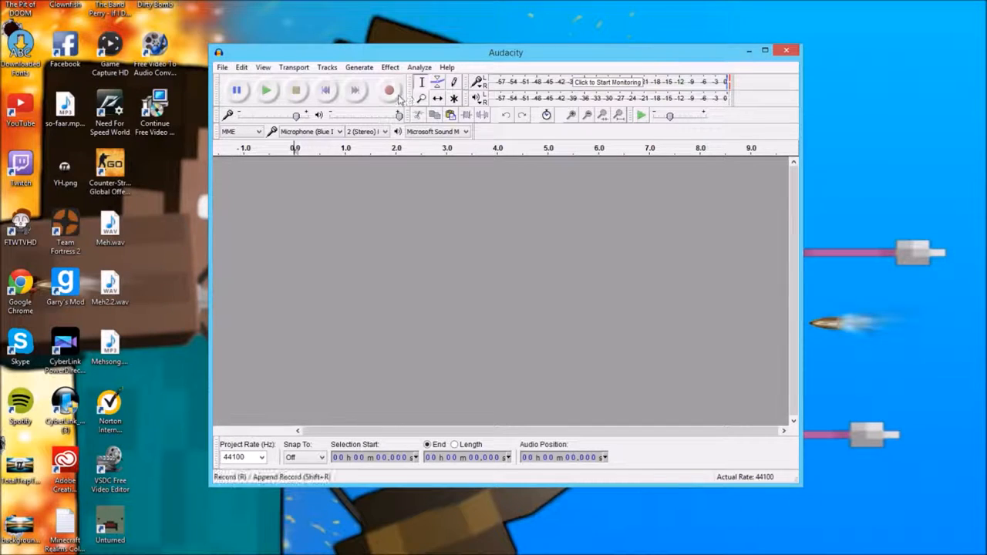
mouse_move(398, 95)
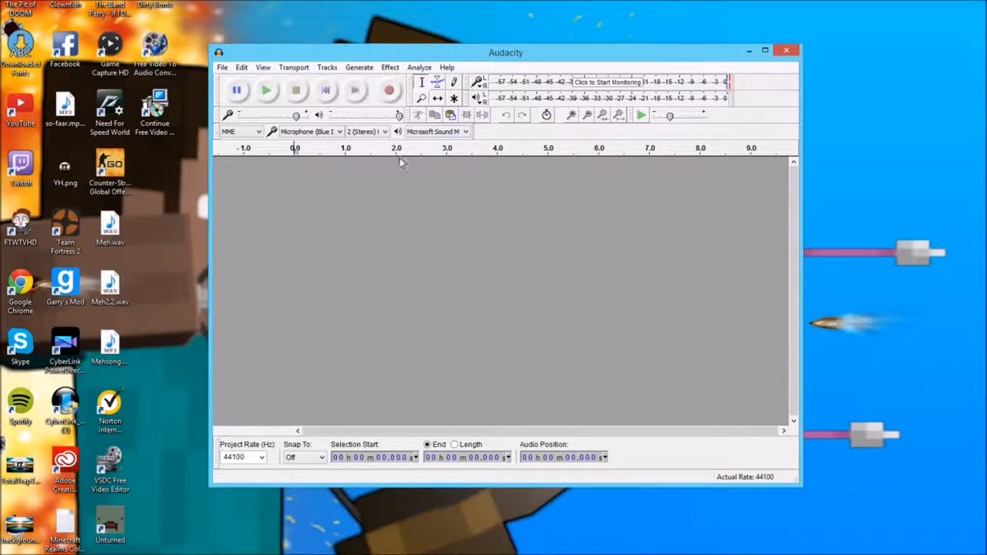
- Record about ten seconds of spoken voice into a new stereo track, then stop
left_click(389, 90)
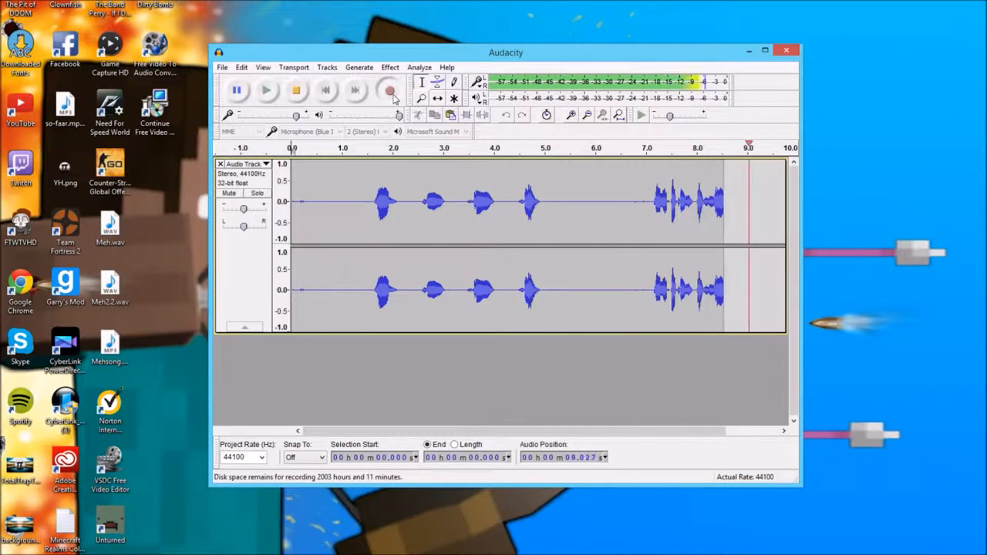
left_click(294, 92)
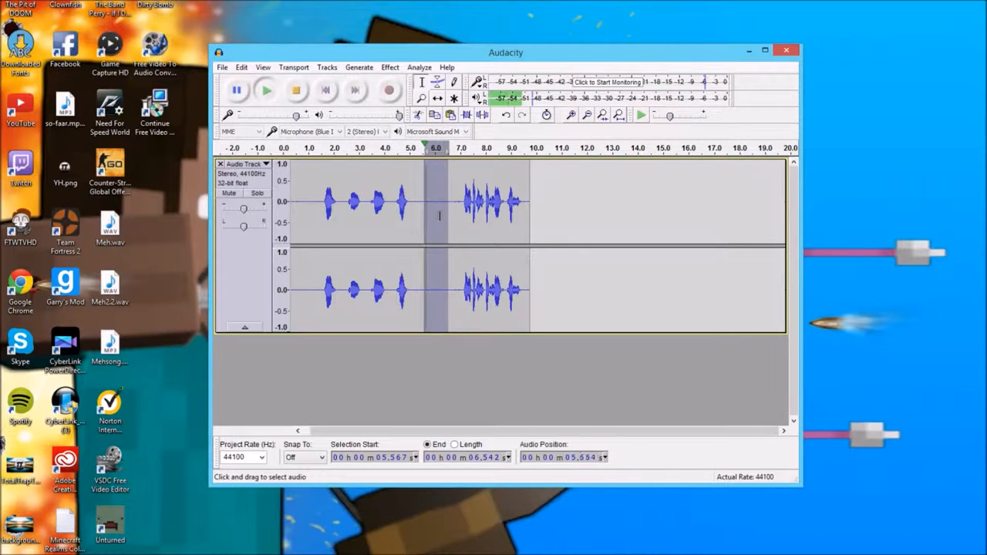
- Play back a short stretch of the track and select the first part of the recording
left_click(294, 92)
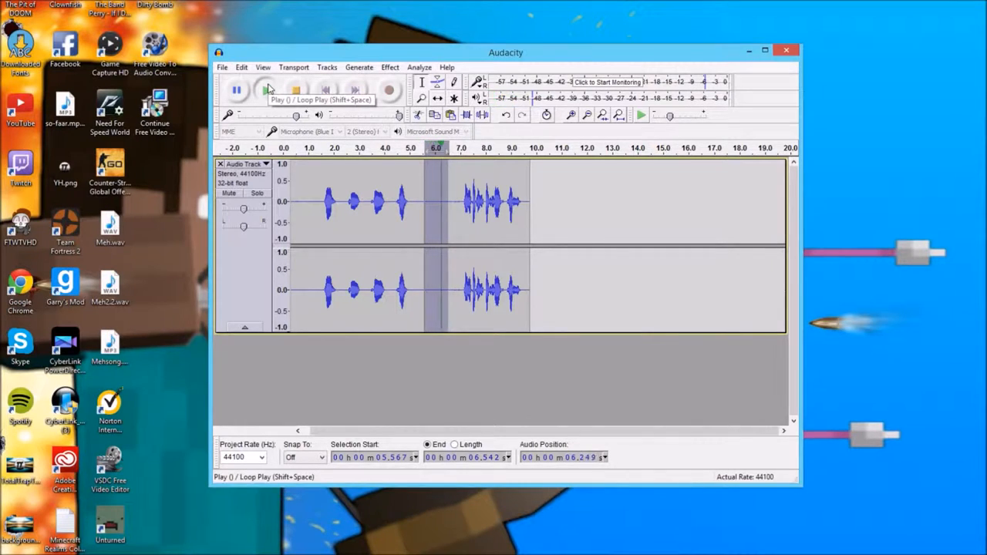
left_click(294, 91)
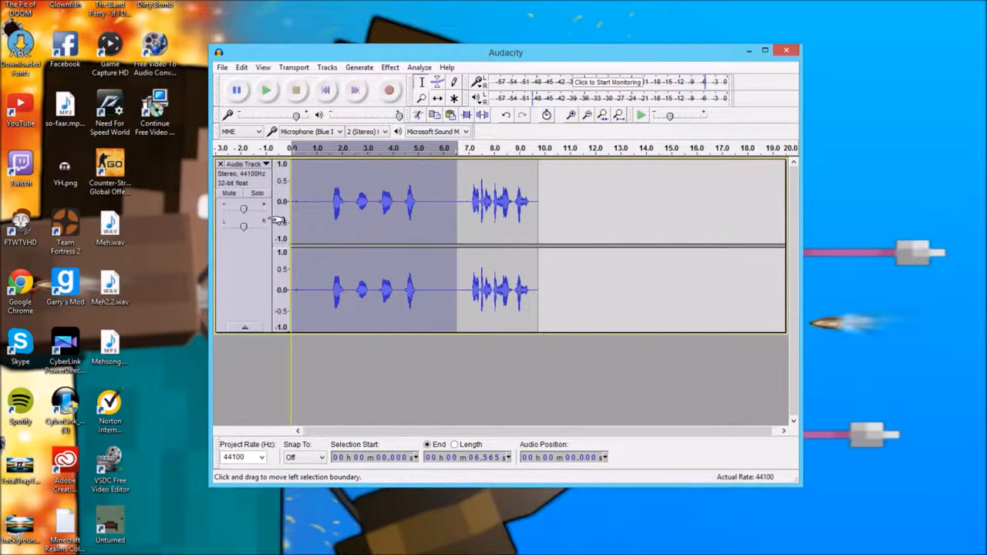
left_click(424, 202)
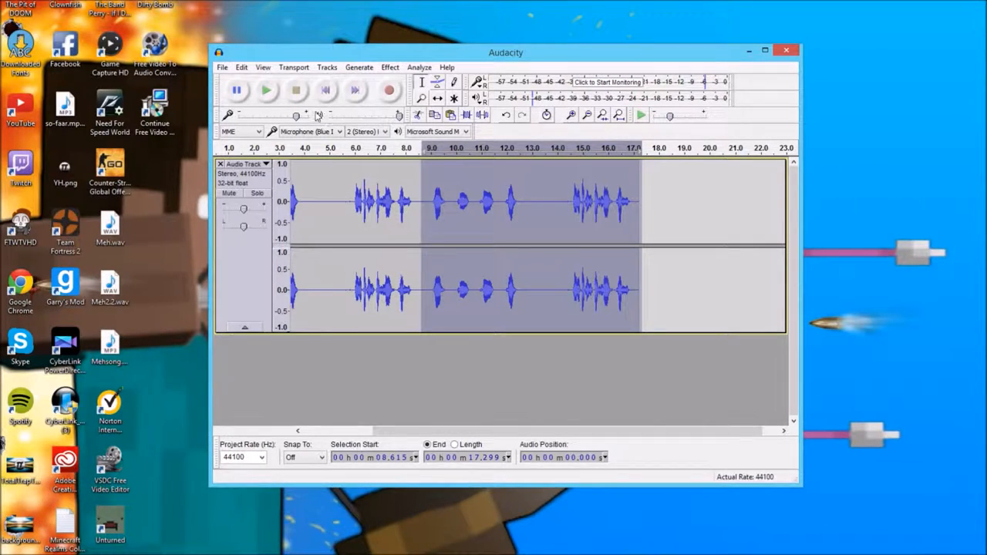
- Apply the Treble Boost equalization curve to the 8.6–17.2 s selection
left_click(389, 66)
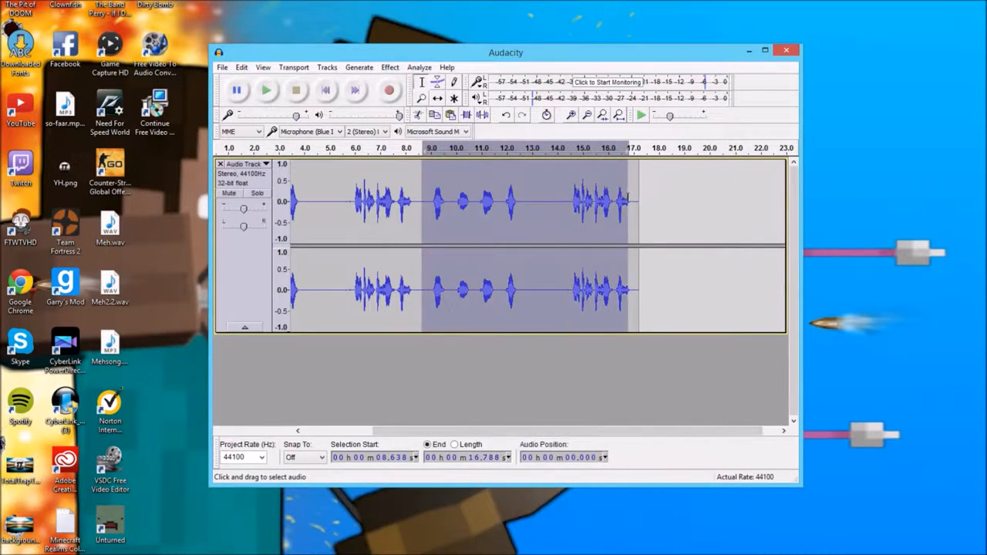
left_click(388, 67)
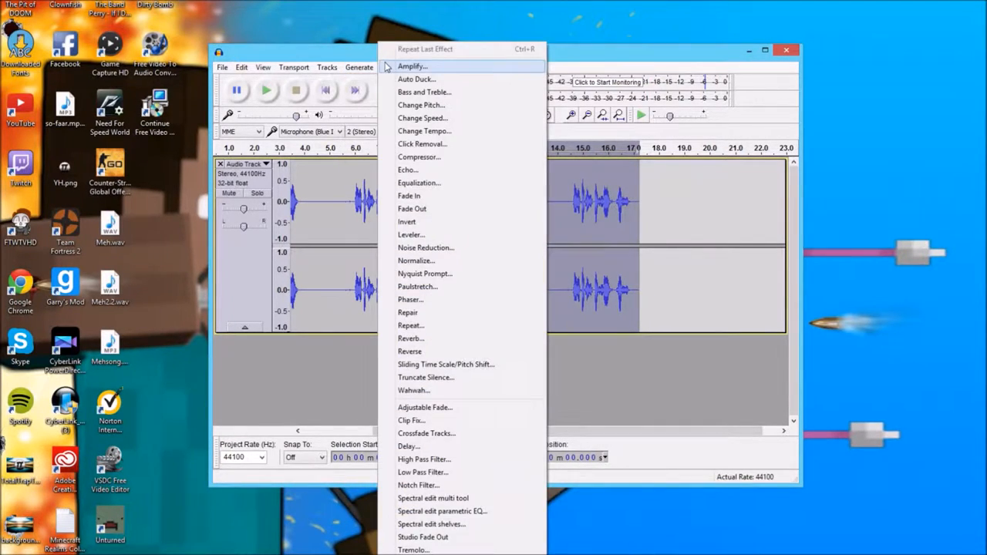
mouse_move(447, 156)
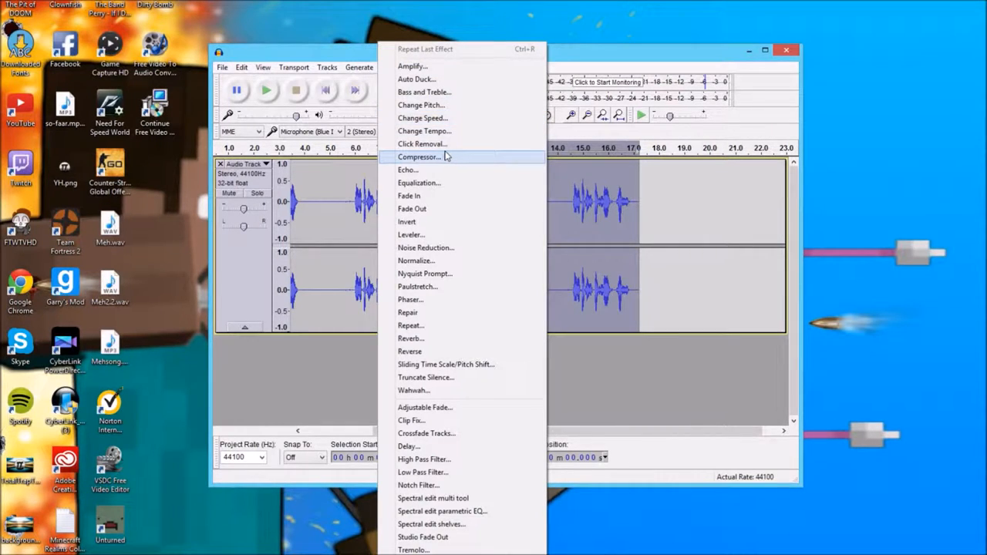
mouse_move(432, 190)
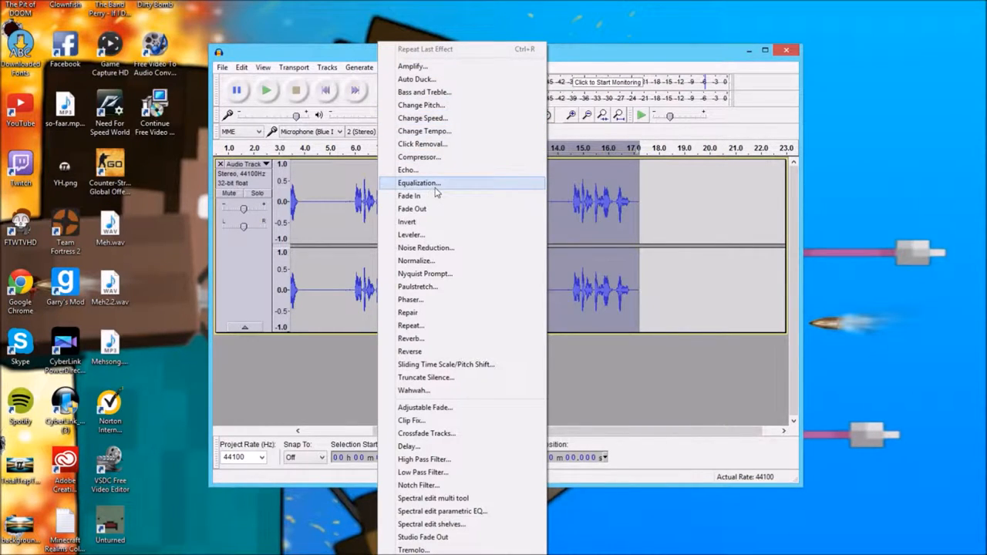
left_click(419, 183)
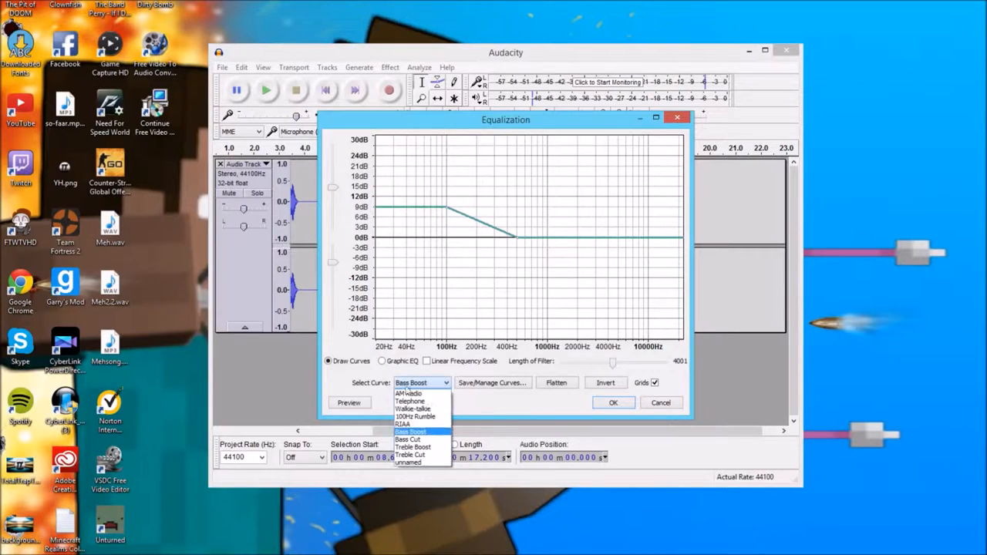
left_click(414, 447)
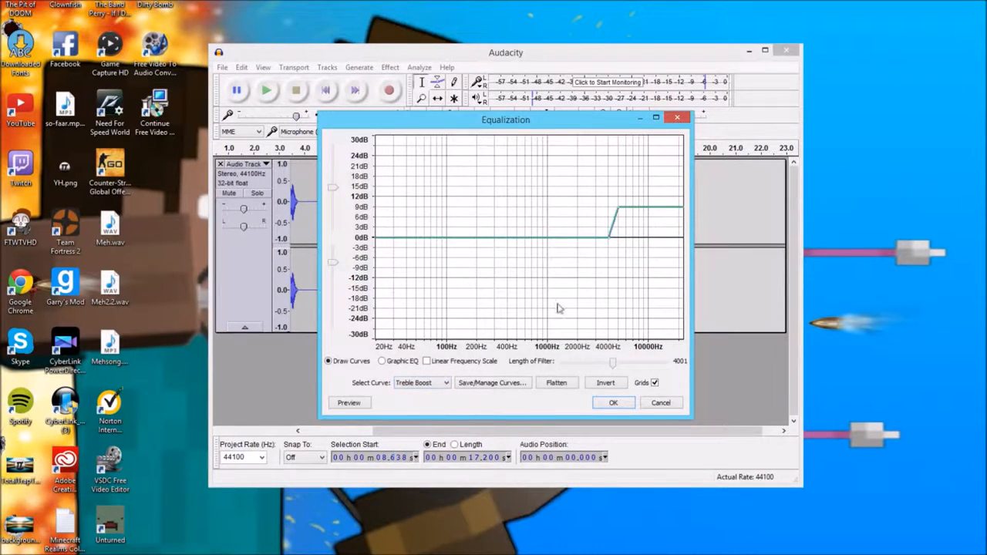
mouse_move(600, 260)
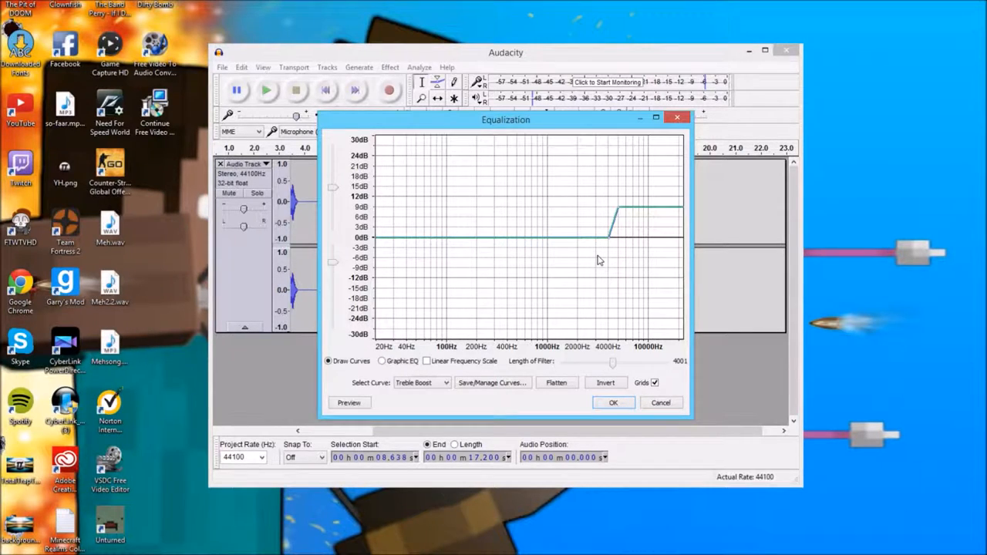
mouse_move(614, 403)
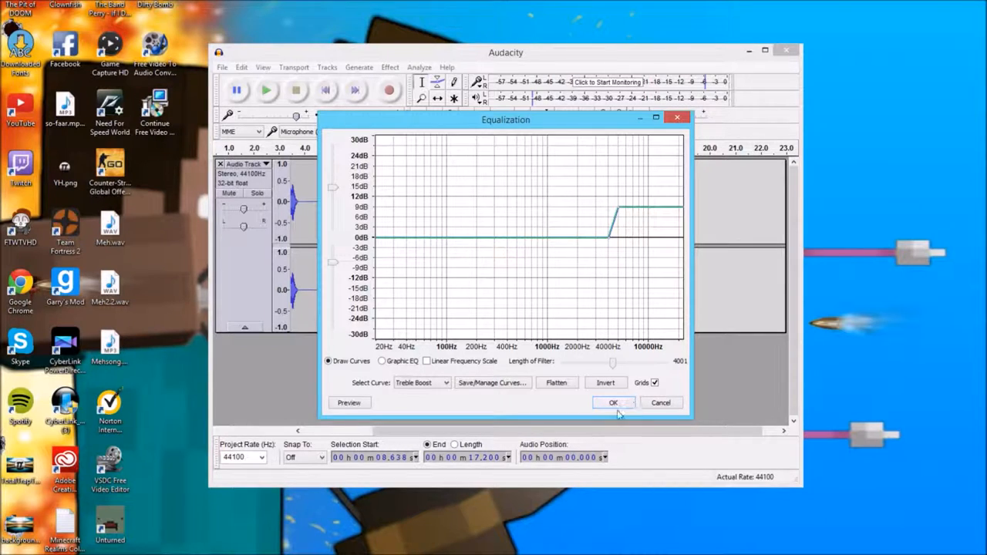
left_click(613, 403)
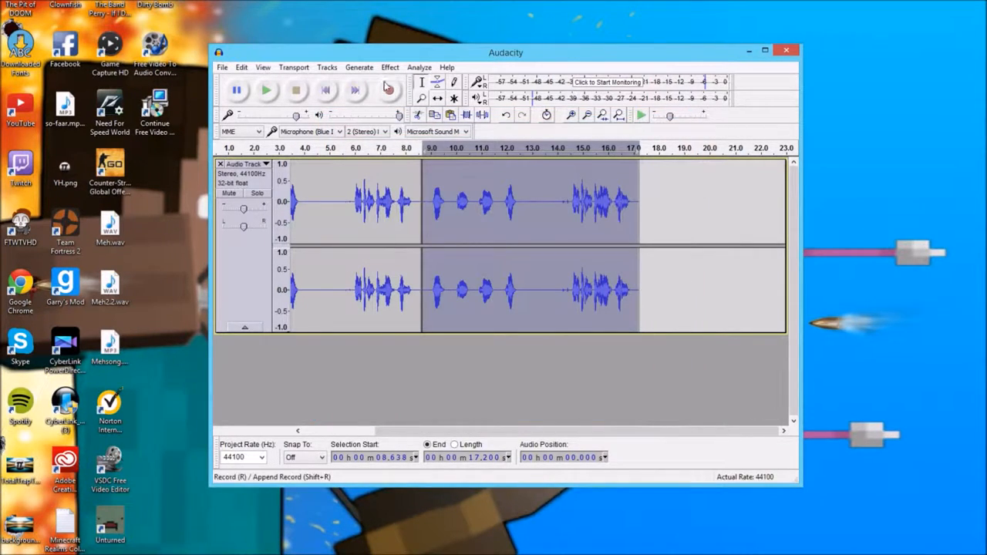
left_click(388, 67)
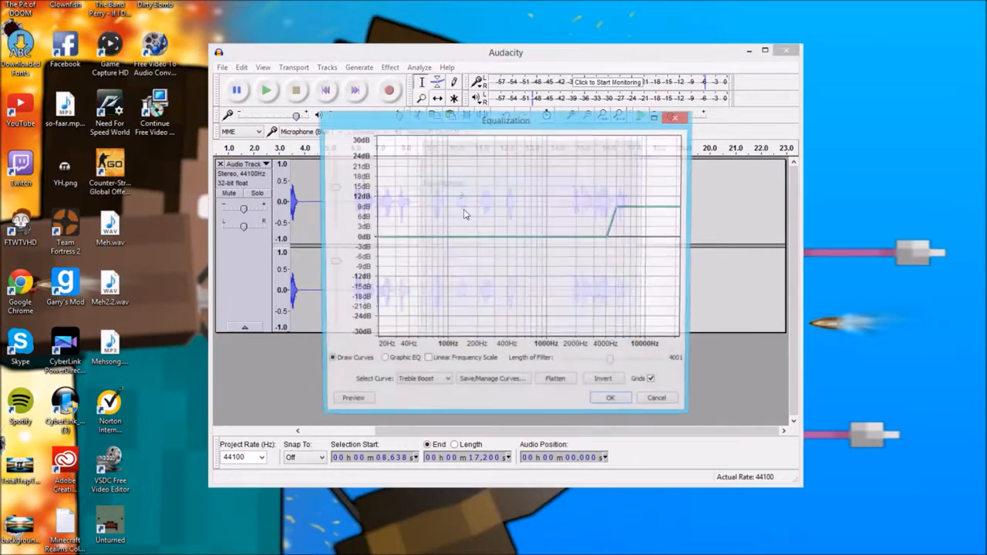
left_click(442, 381)
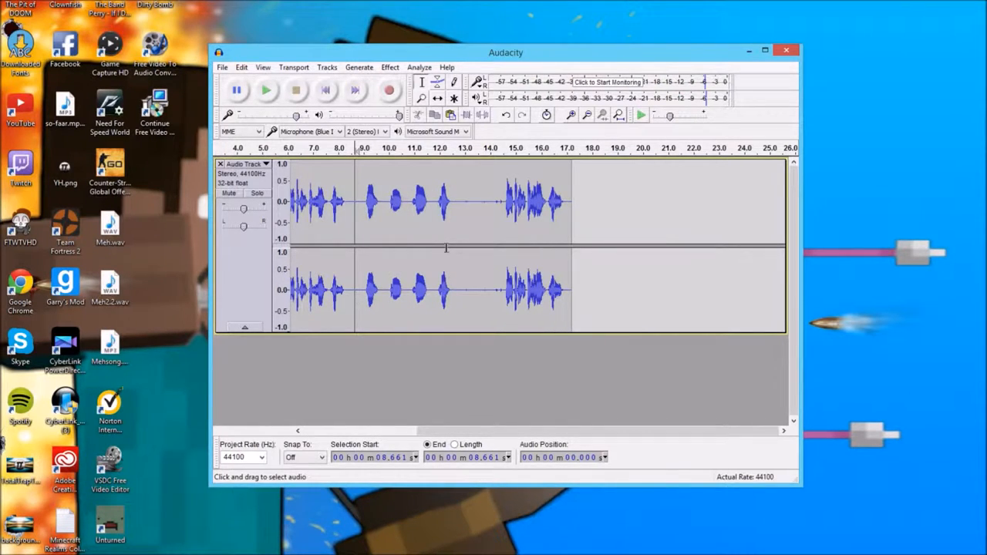
left_click(389, 67)
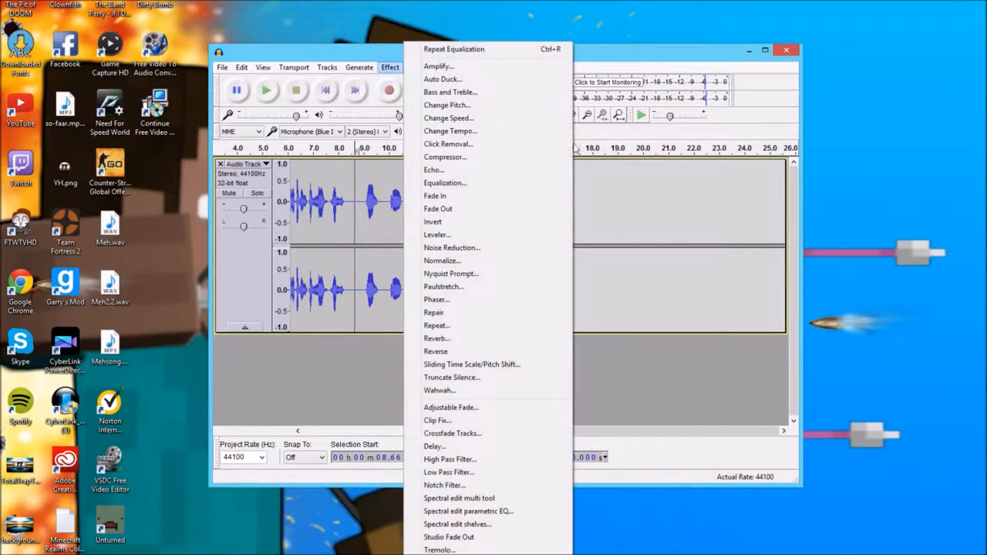
left_click(444, 183)
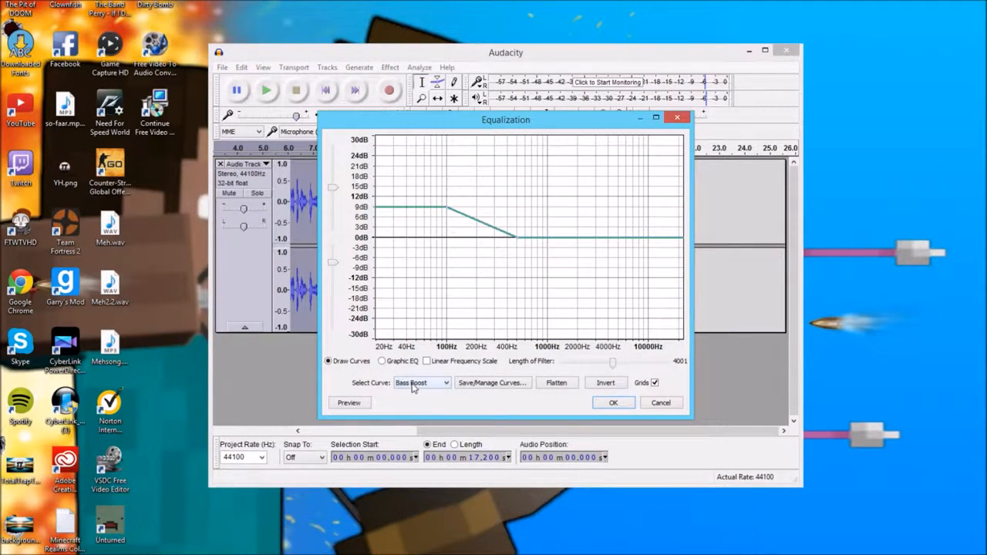
left_click(443, 382)
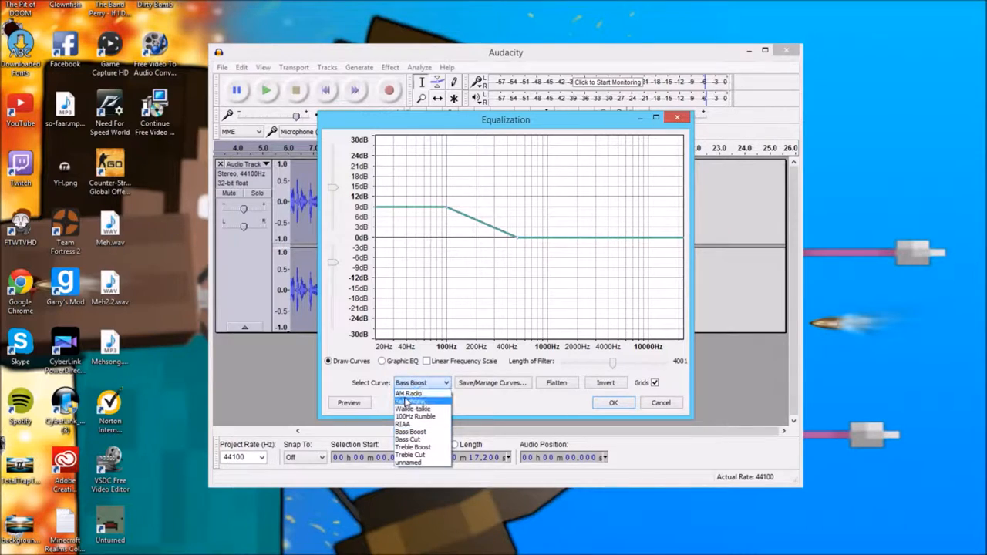
mouse_move(414, 448)
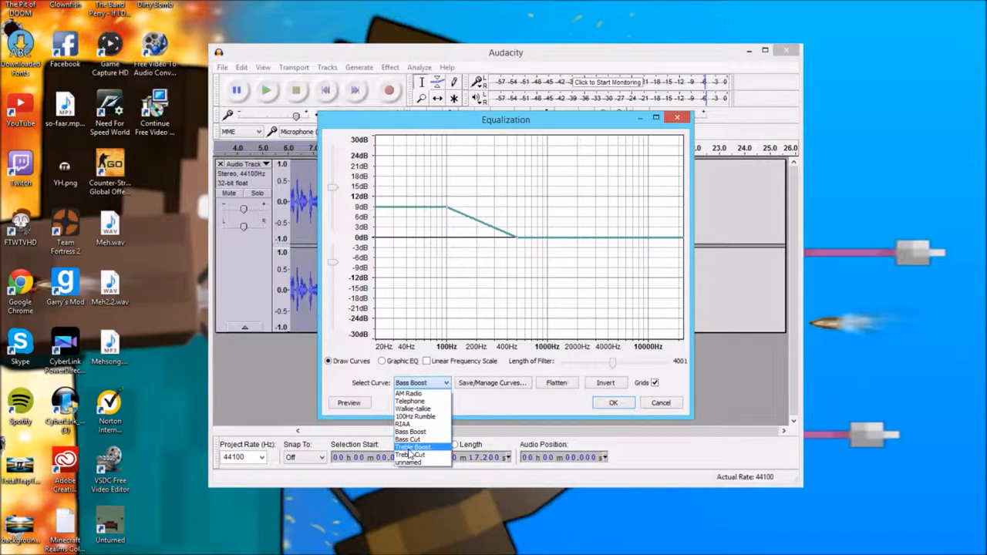
left_click(415, 447)
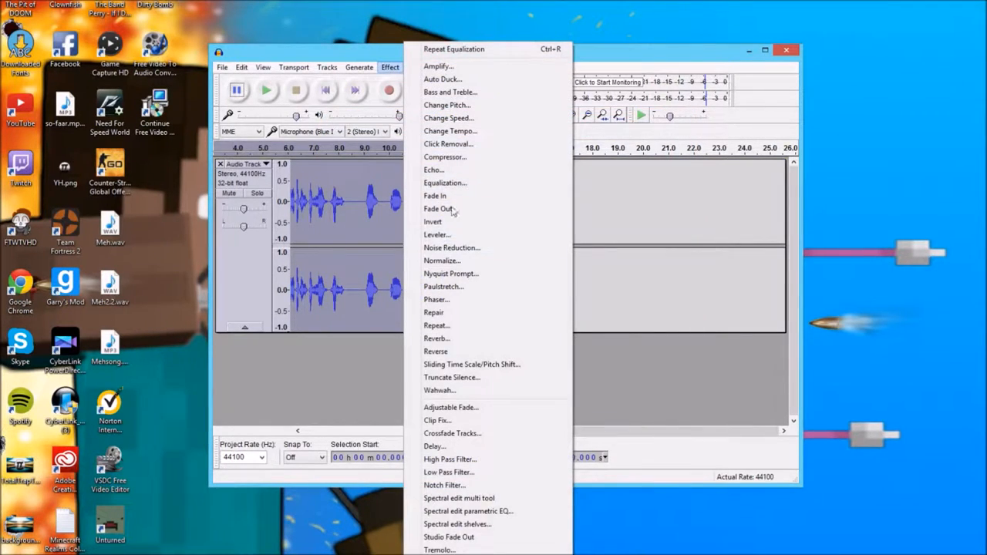
left_click(445, 183)
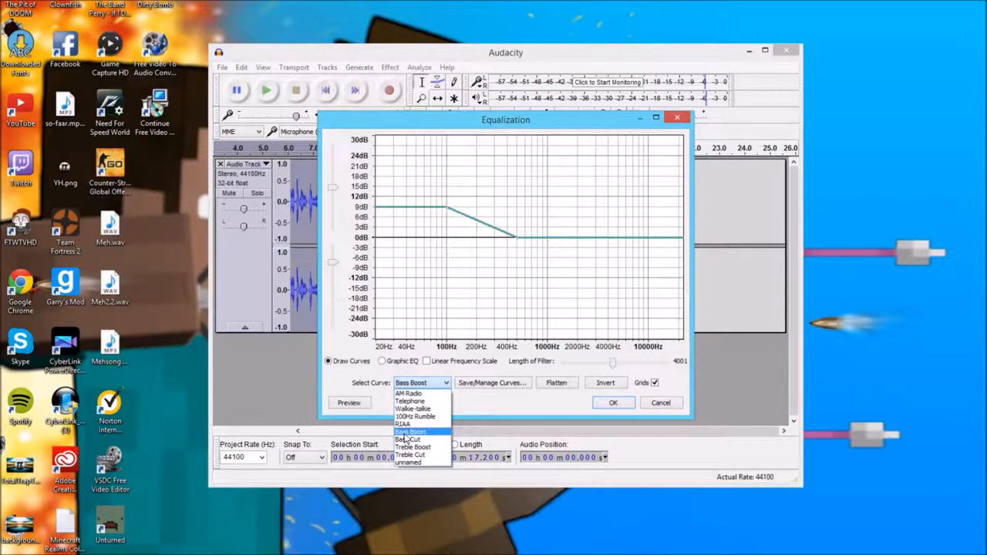
left_click(410, 431)
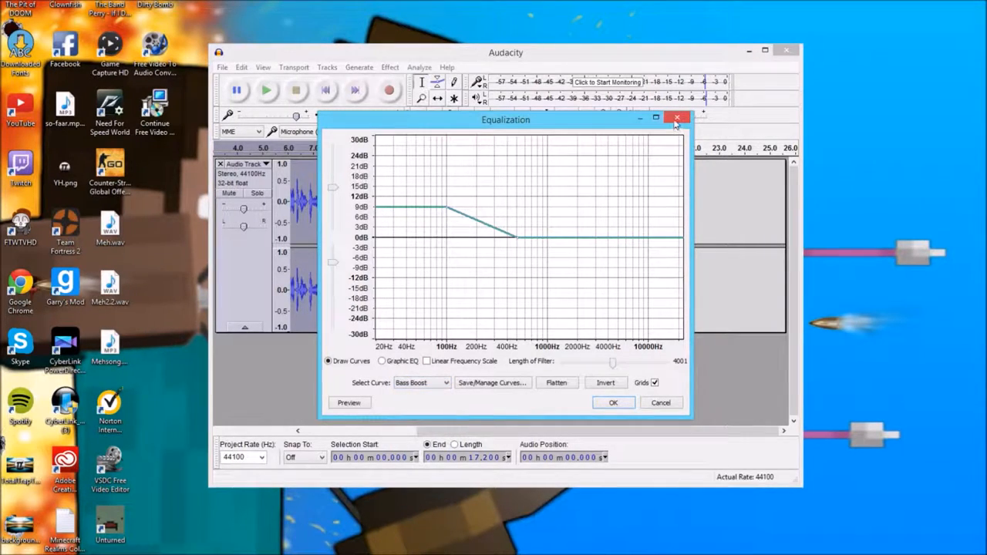
left_click(612, 403)
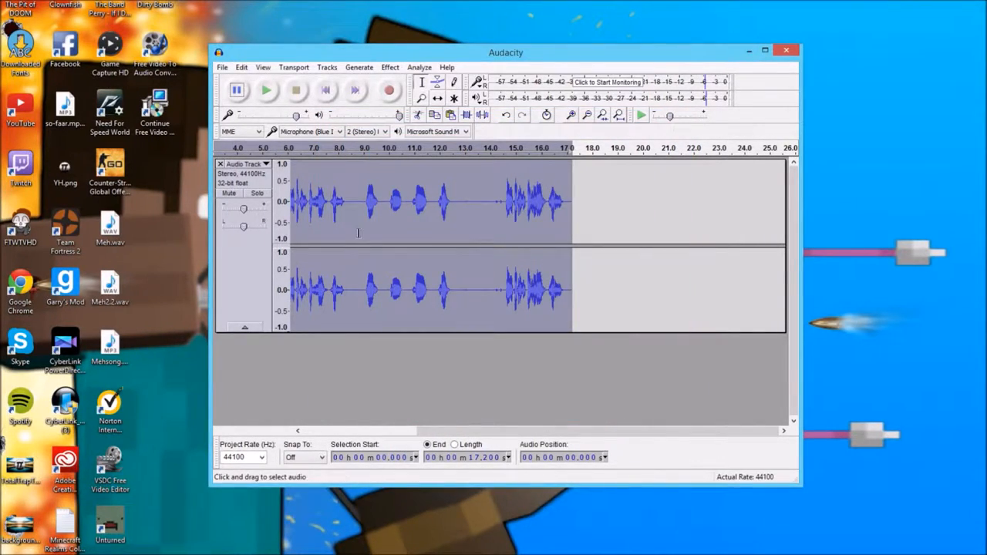
- Deselect the track, then select the silent gap from about 13.28 s to 13.72 s
left_click(357, 204)
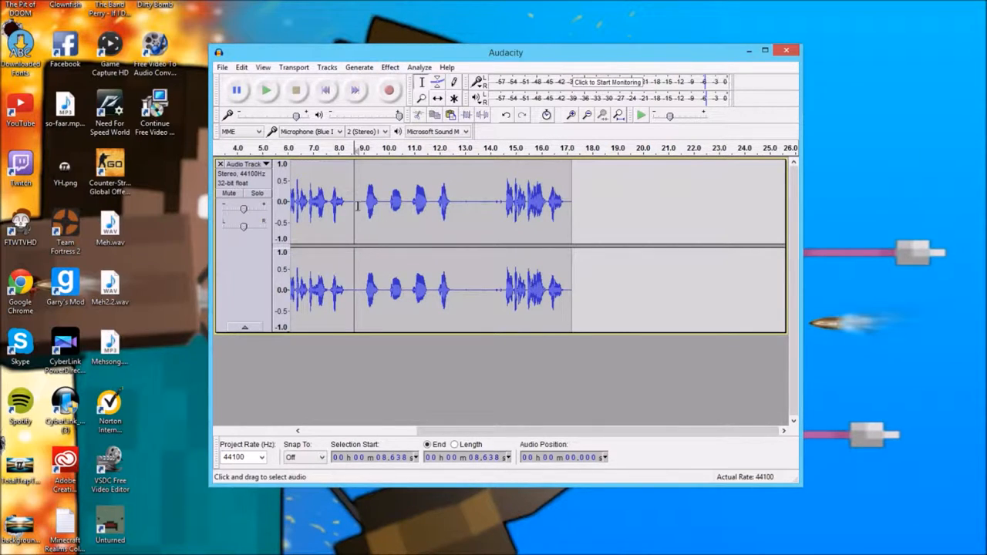
left_click_drag(357, 201, 572, 200)
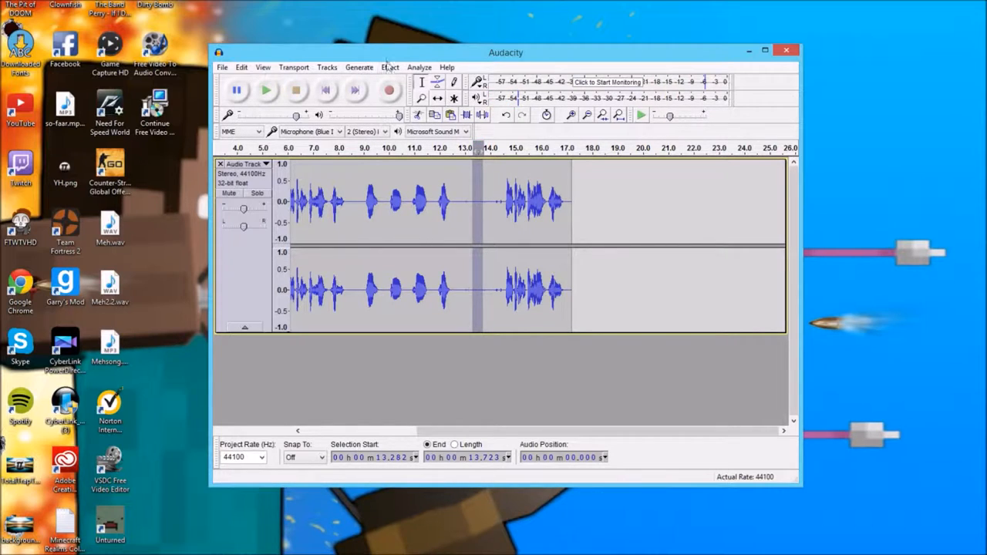
- Open the Noise Reduction effect over the selected quiet gap
left_click(388, 67)
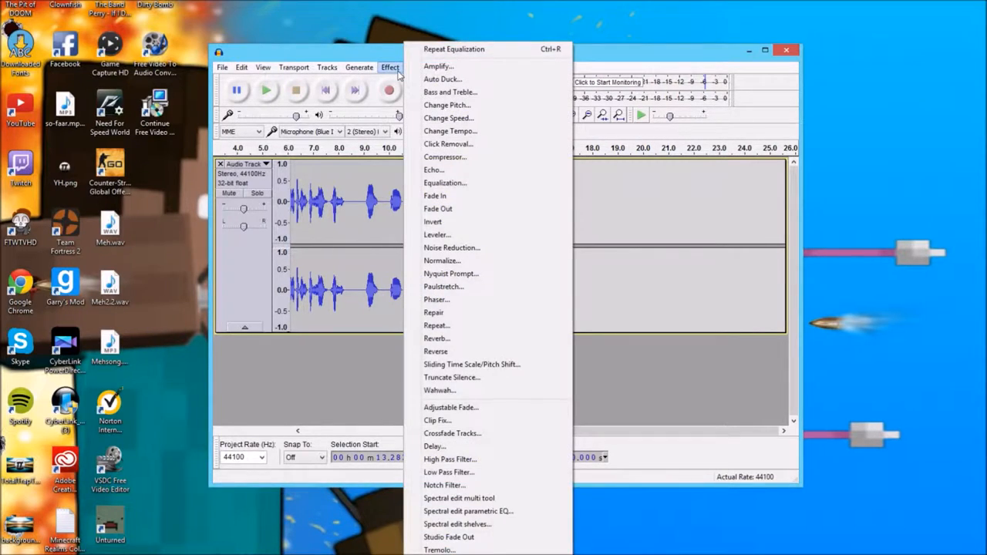
mouse_move(490, 247)
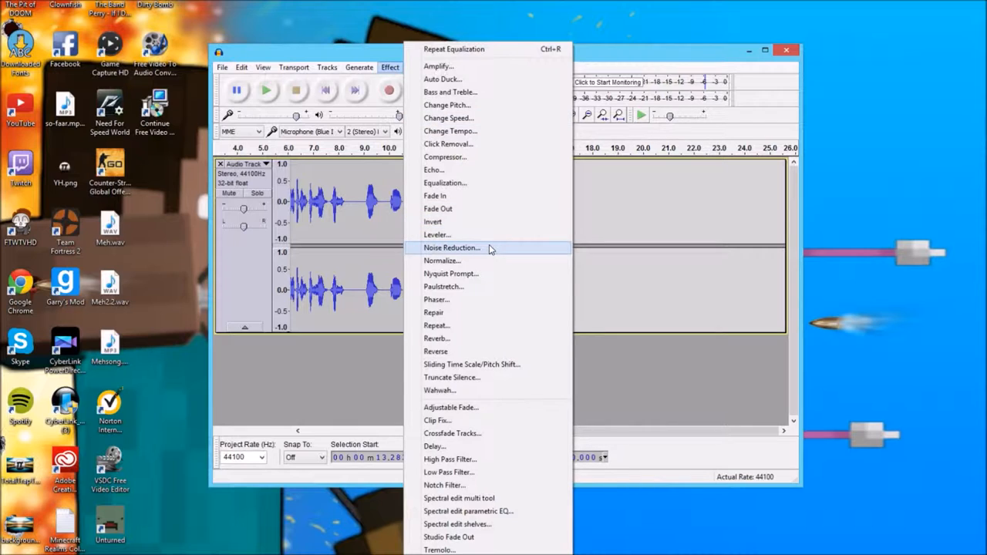
left_click(452, 247)
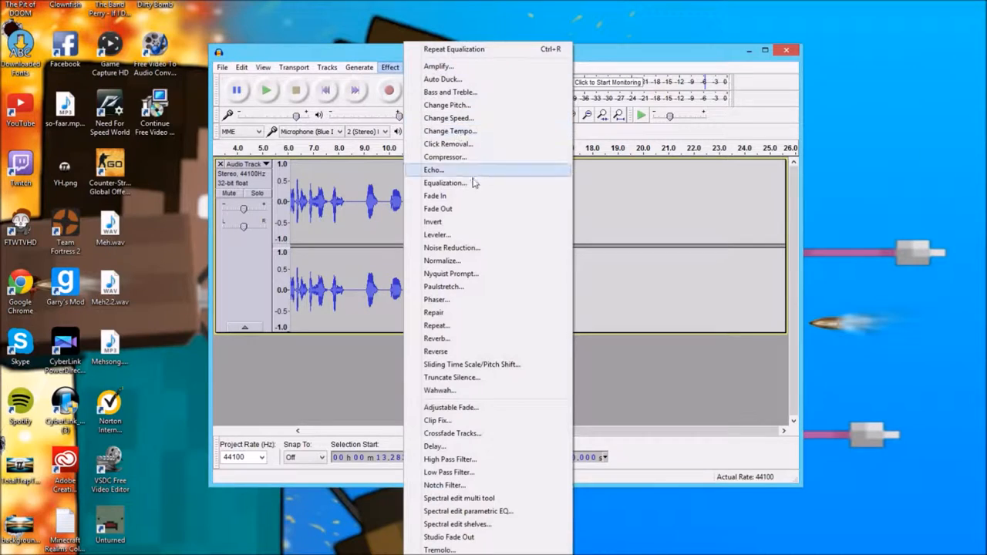
left_click(451, 247)
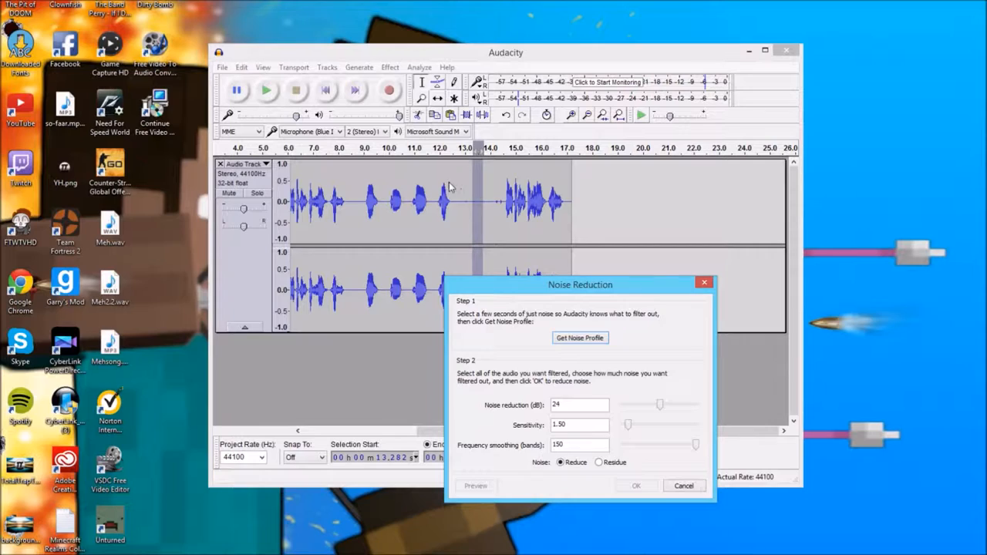
mouse_move(478, 214)
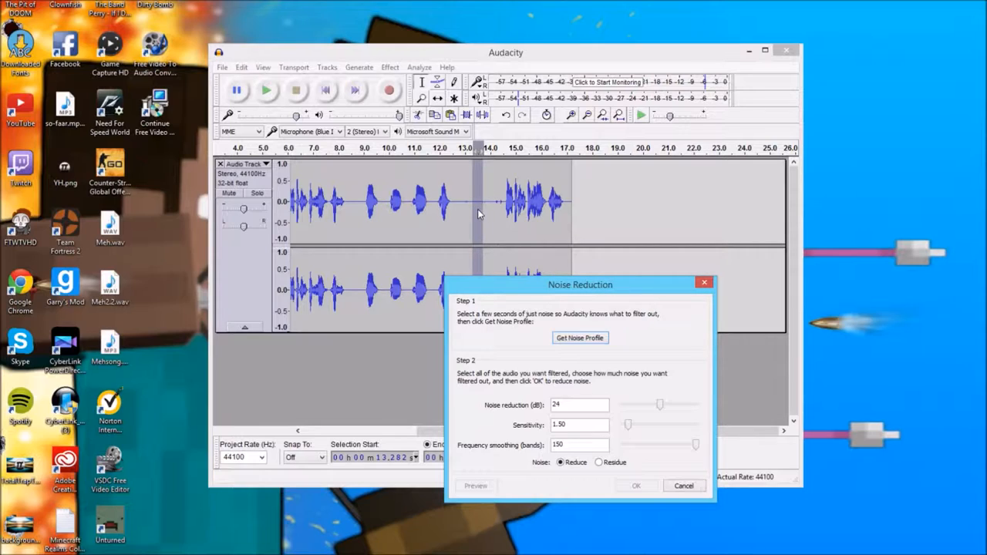
mouse_move(494, 243)
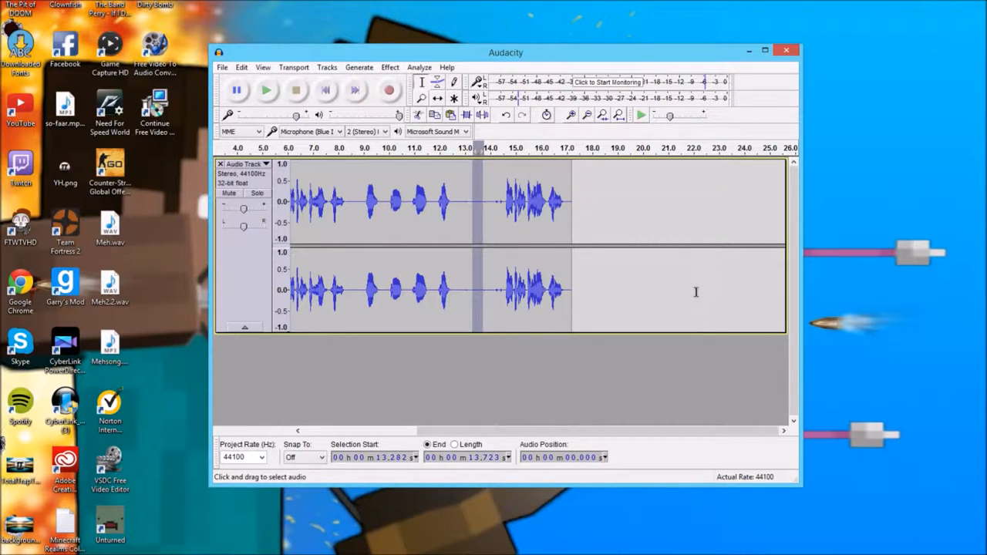
- Select the waveform from about 8.5 seconds to past the end of the audio
left_click_drag(476, 216, 575, 216)
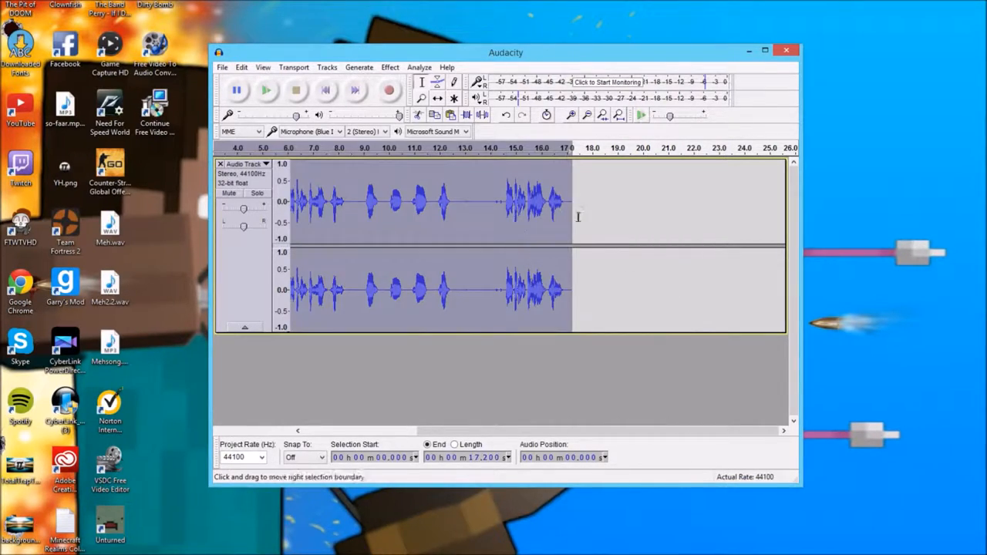
left_click(340, 203)
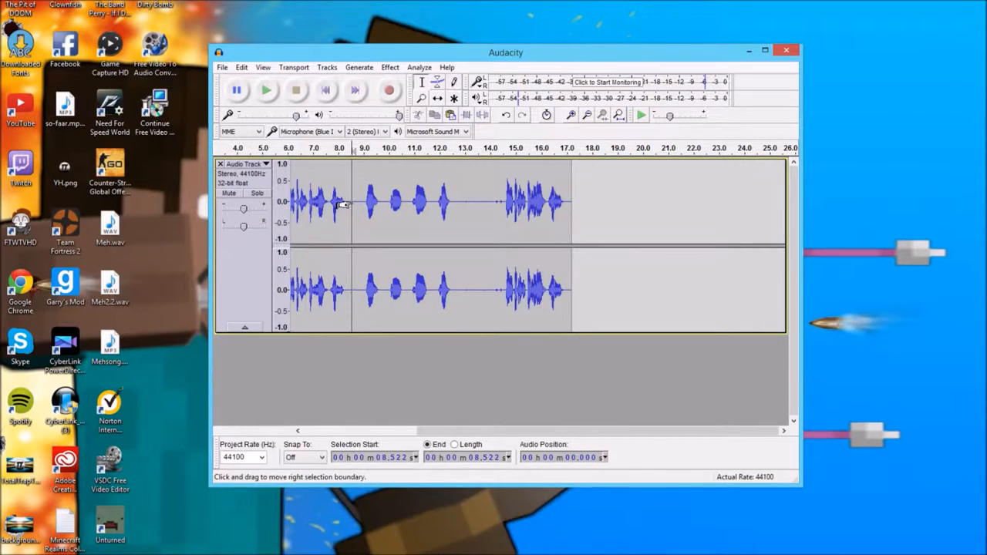
left_click_drag(347, 204, 713, 205)
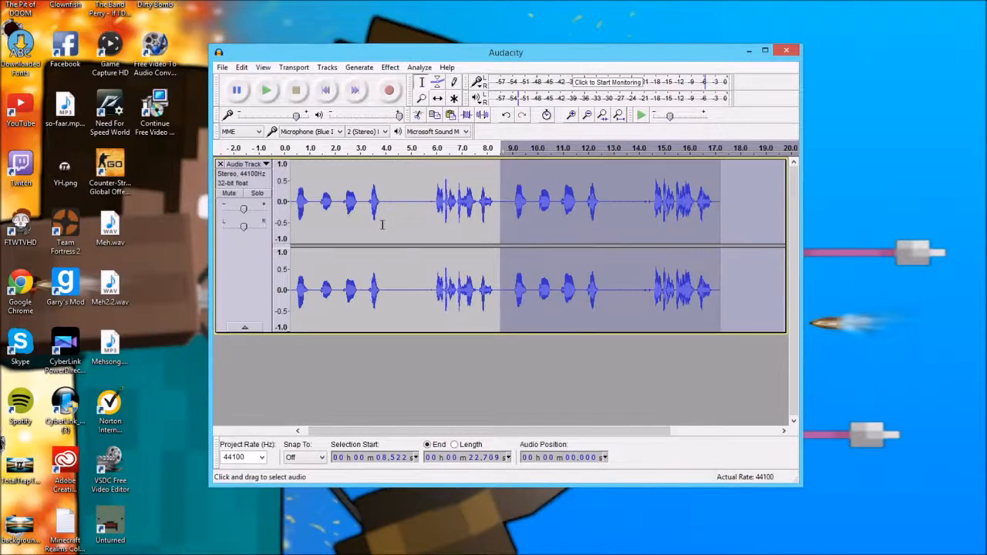
mouse_move(602, 241)
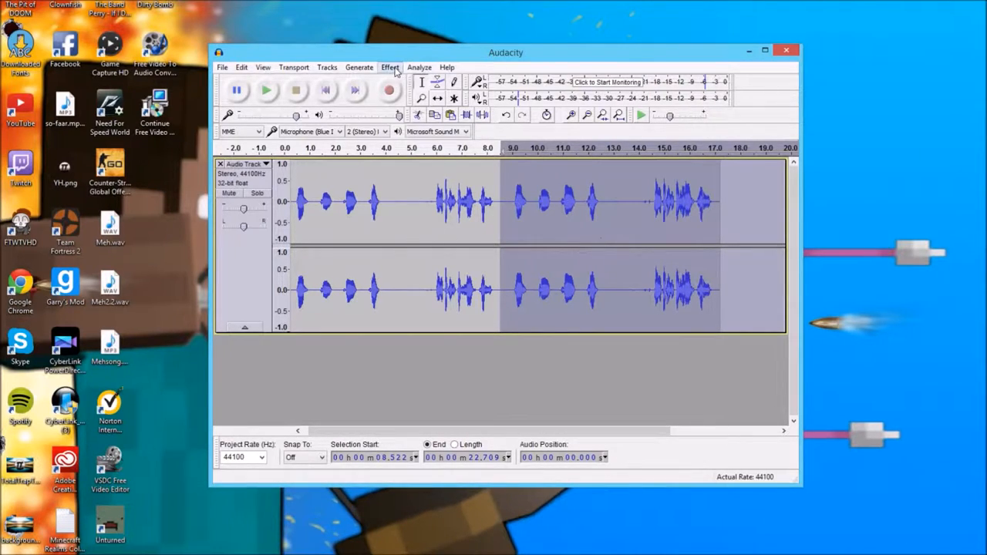
- Reopen Noise Reduction and start editing the 24 dB reduction, 1.50 sensitivity, 150 smoothing settings
left_click(390, 67)
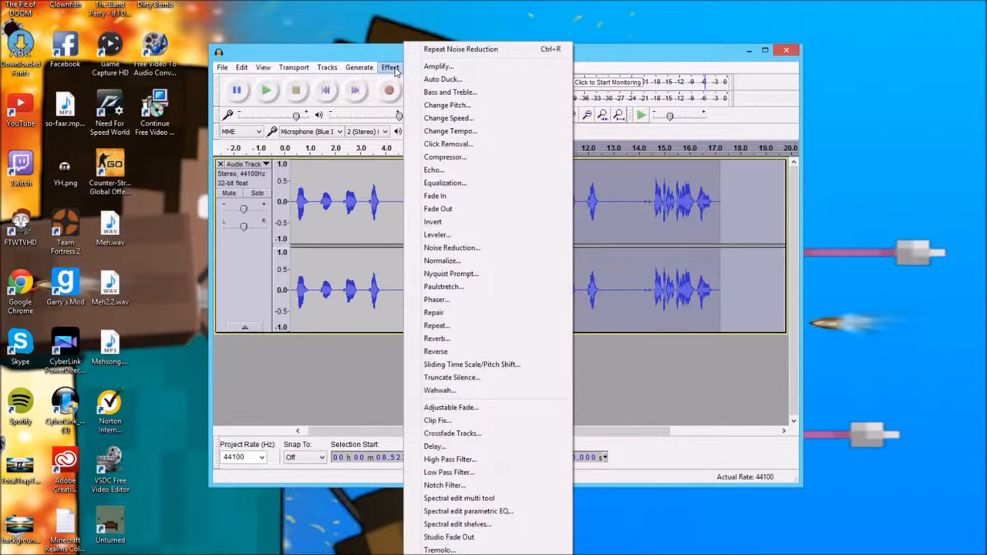
left_click(453, 248)
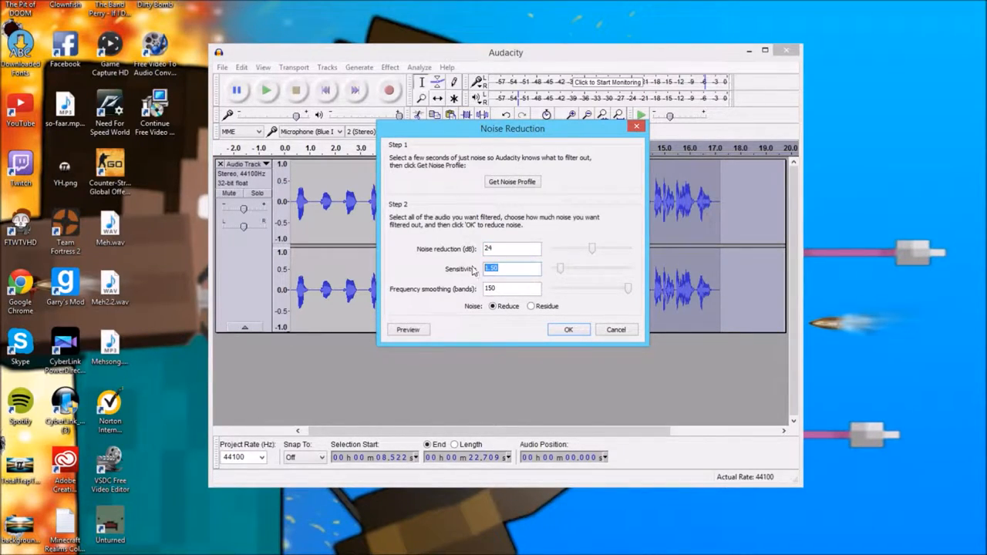
mouse_move(411, 299)
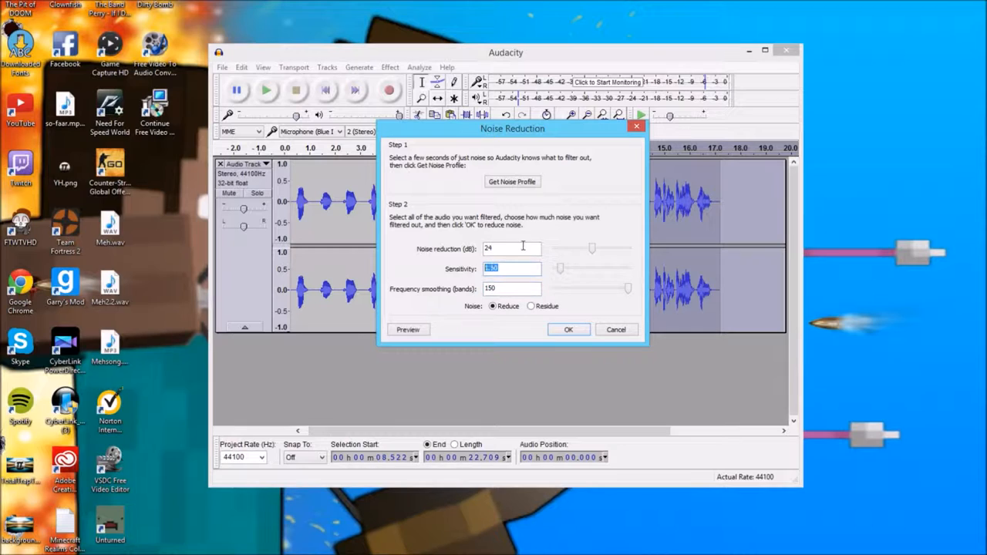
left_click(512, 288)
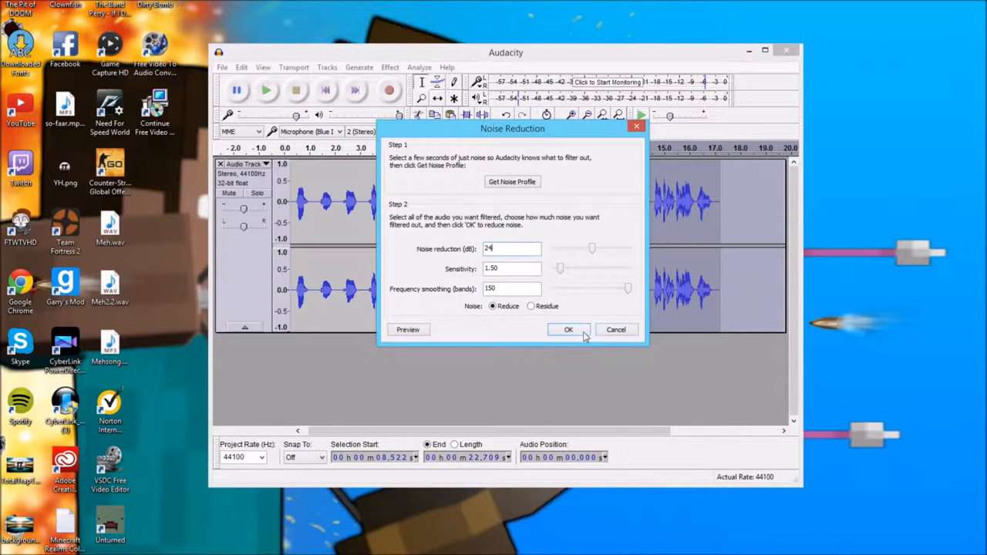
left_click(568, 330)
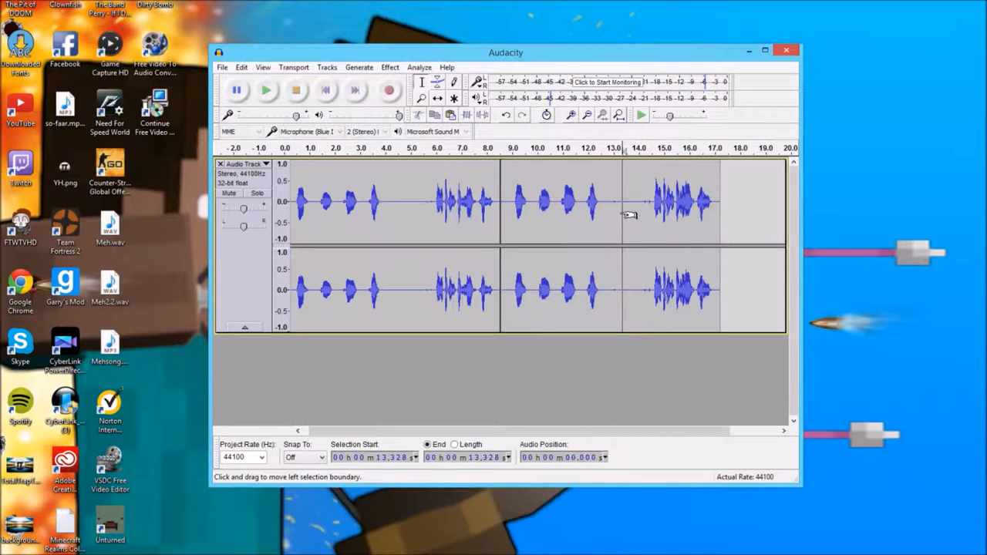
mouse_move(775, 179)
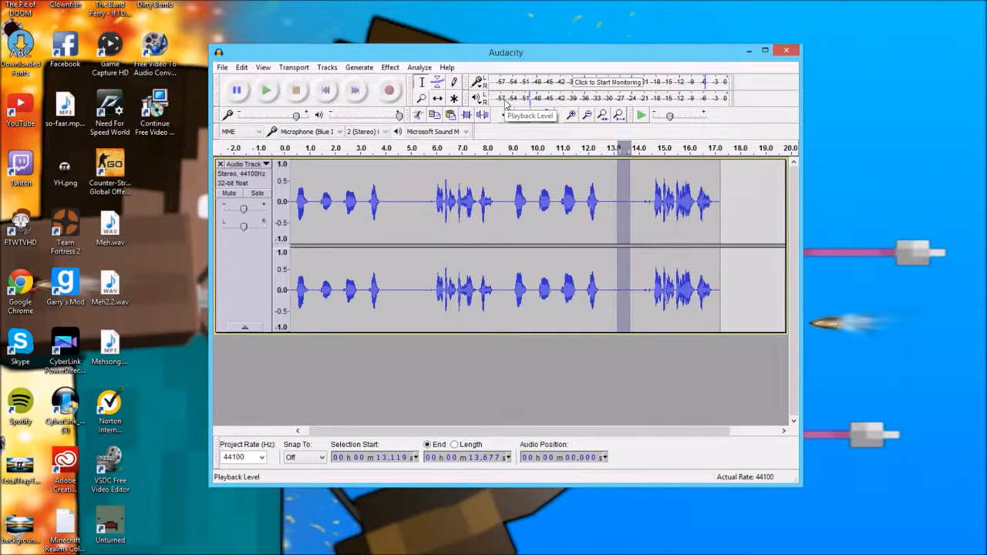
left_click(242, 67)
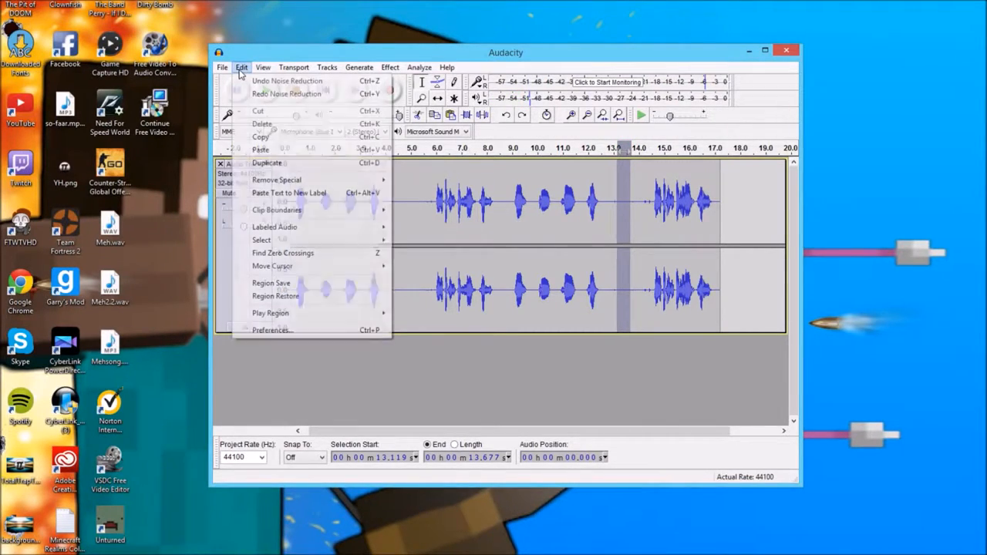
left_click(628, 205)
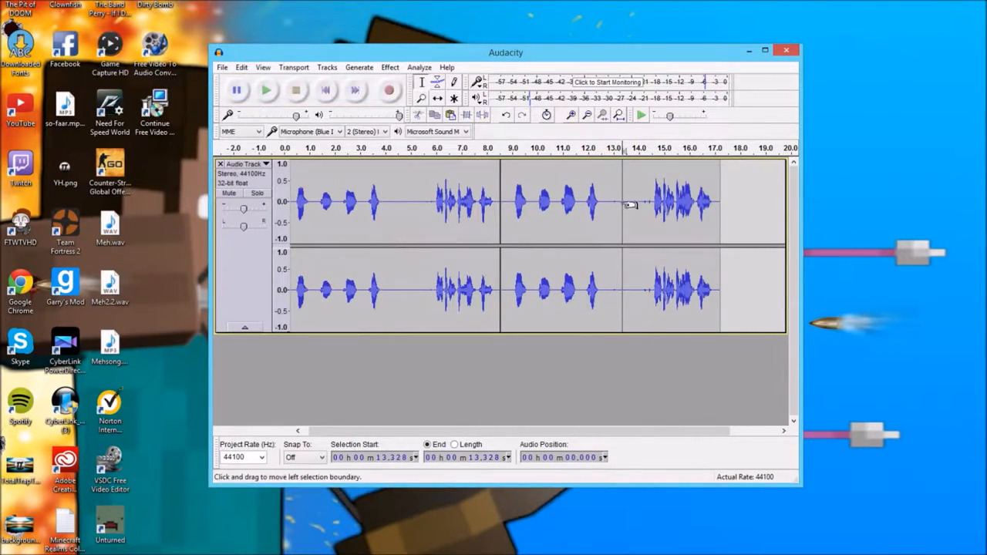
left_click_drag(628, 204, 625, 204)
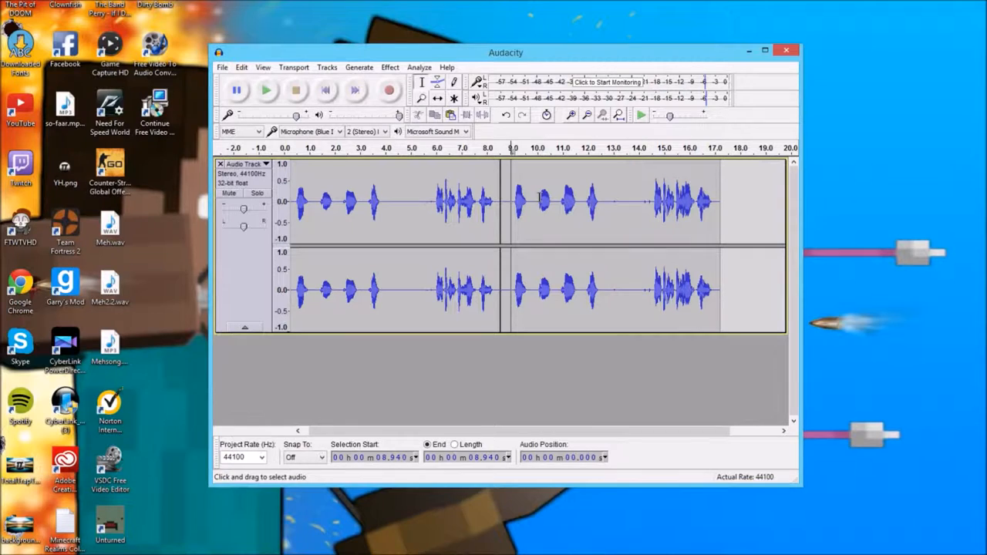
- Adjust the waveform selection until the 8.87–17.09 s stretch is selected
left_click_drag(614, 201, 649, 201)
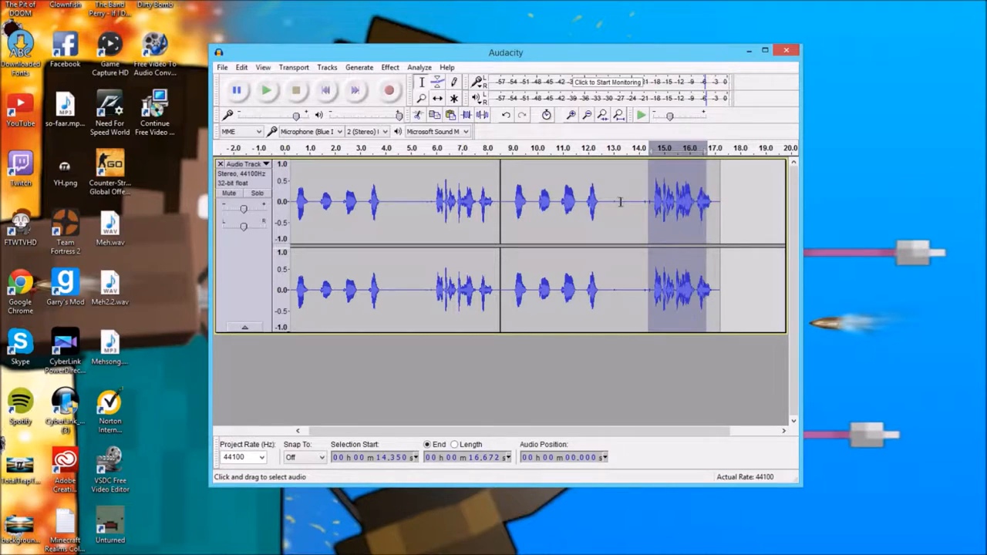
left_click_drag(695, 204, 629, 204)
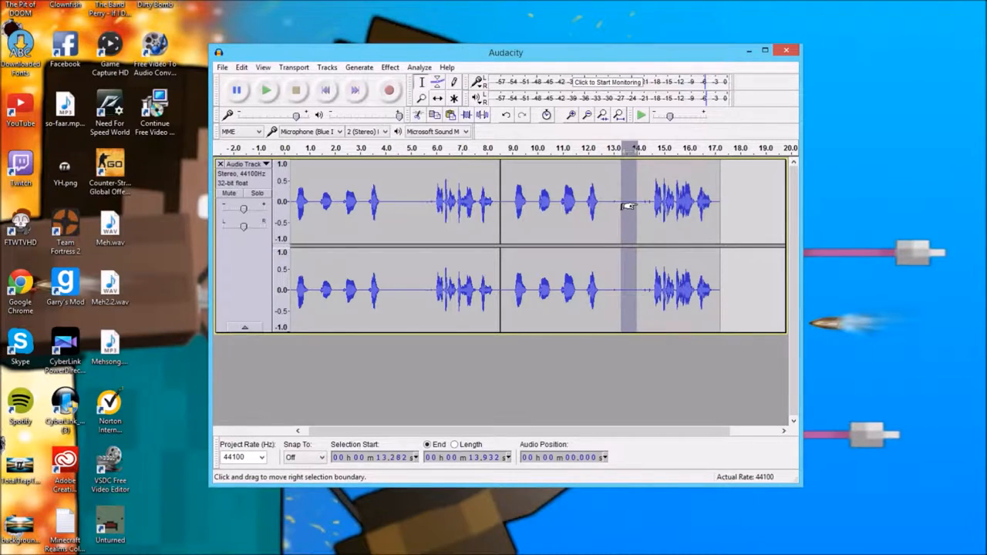
left_click_drag(629, 204, 652, 207)
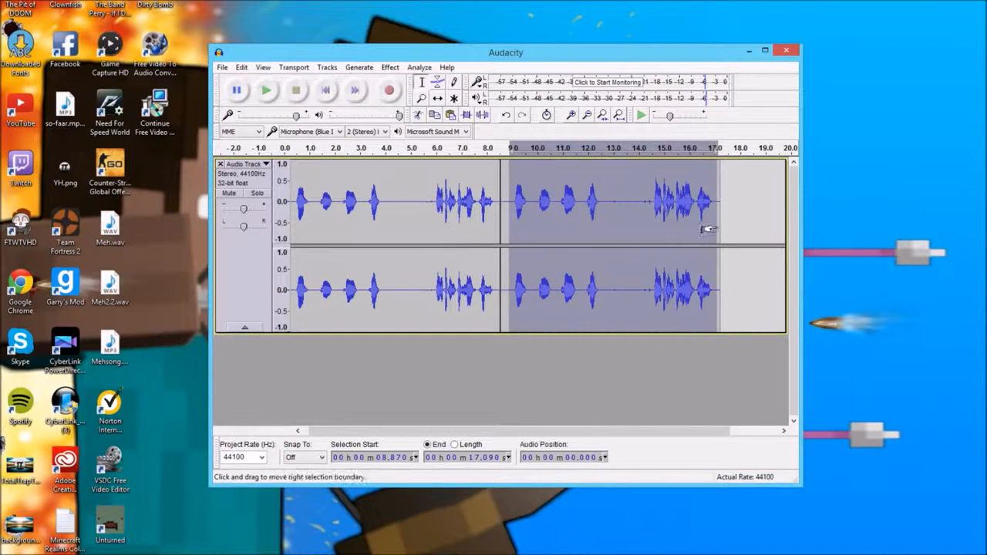
- Apply the Compressor with −18 dB threshold, 2:1 ratio and make-up gain
left_click(390, 67)
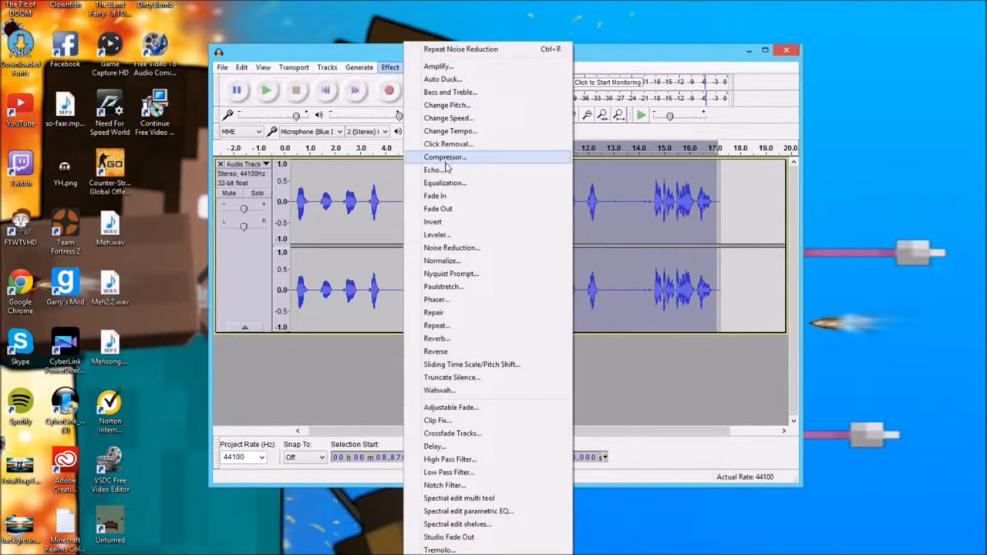
left_click(443, 157)
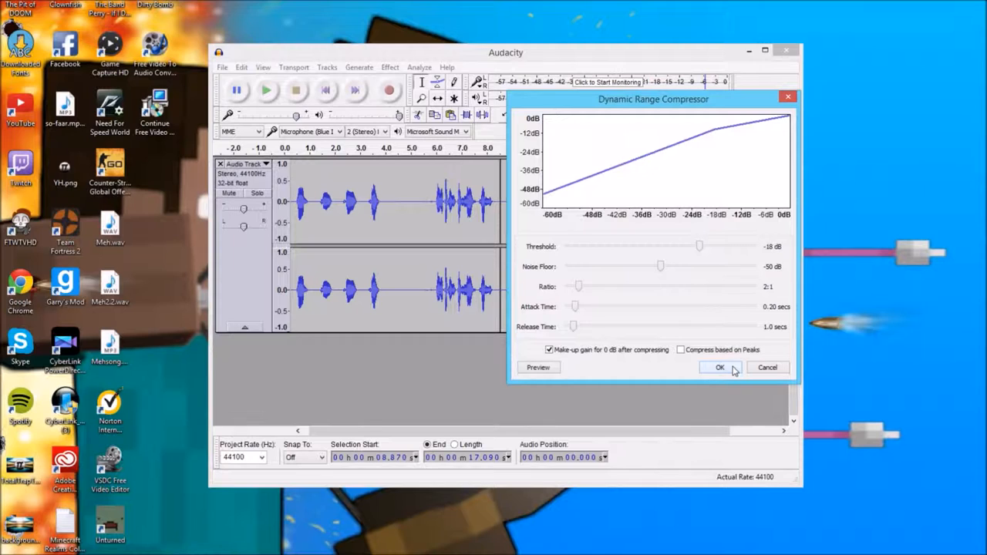
left_click(720, 367)
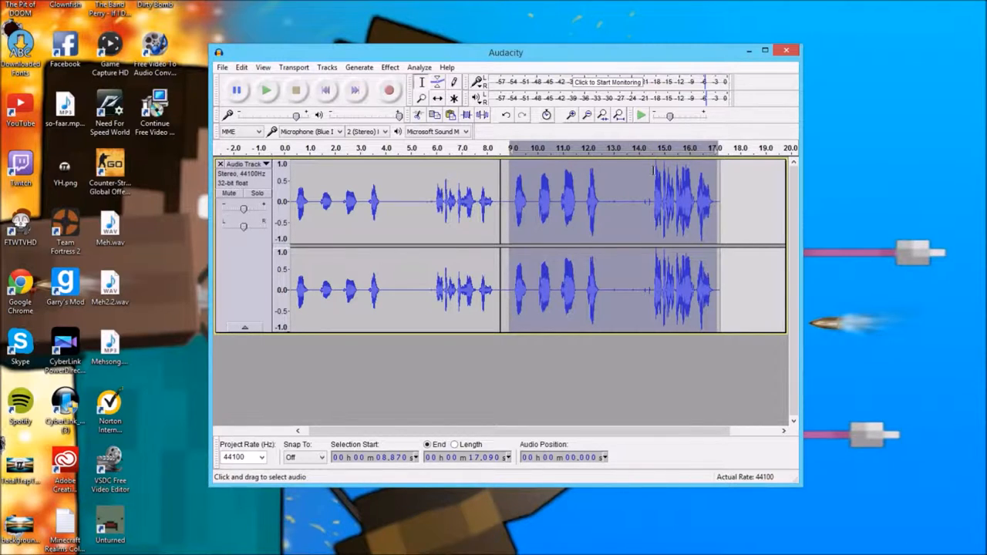
mouse_move(733, 83)
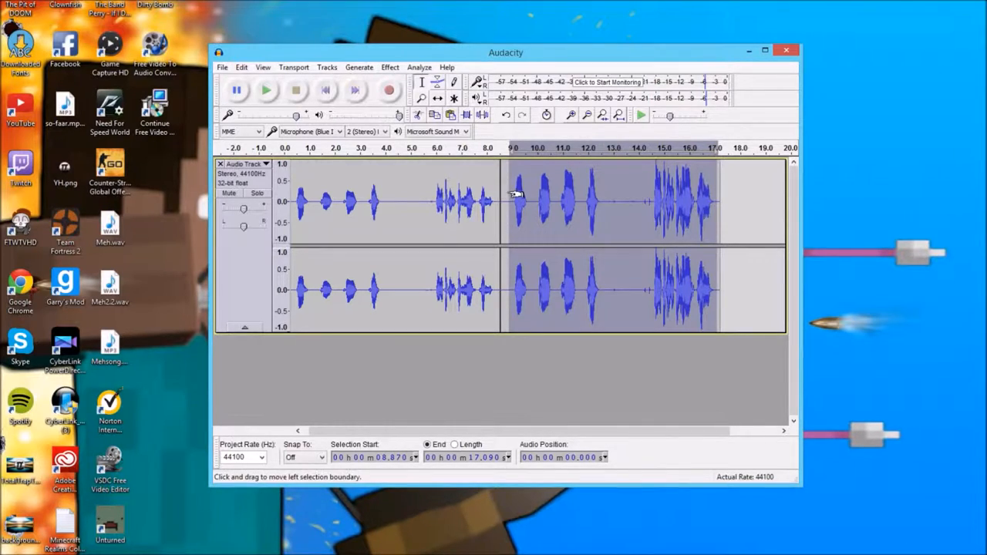
- Reselect the compressed speech from about 9.0 to 17.0 seconds
left_click(509, 201)
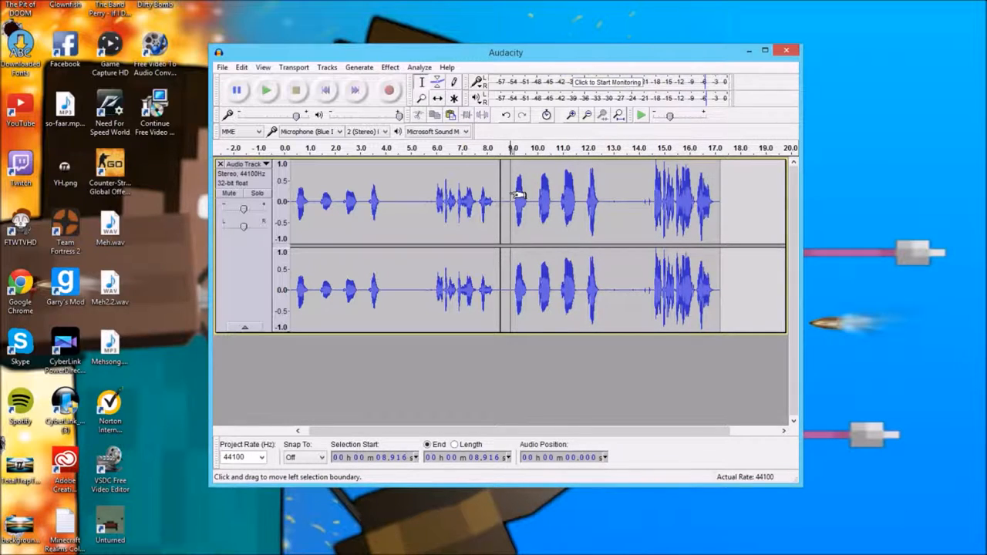
left_click(264, 91)
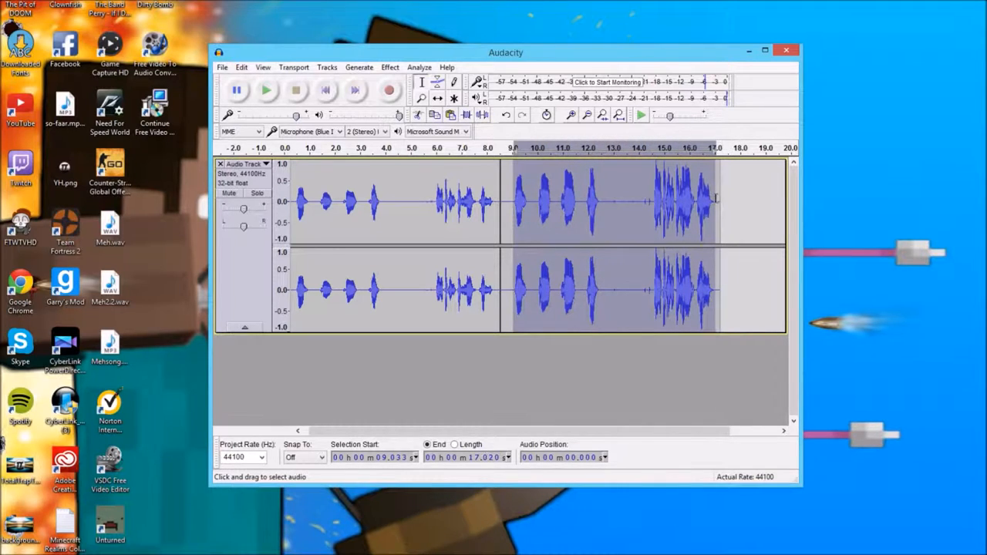
- Apply the Dynamic Range Compressor at -18 dB threshold and 2:1 ratio
left_click(389, 67)
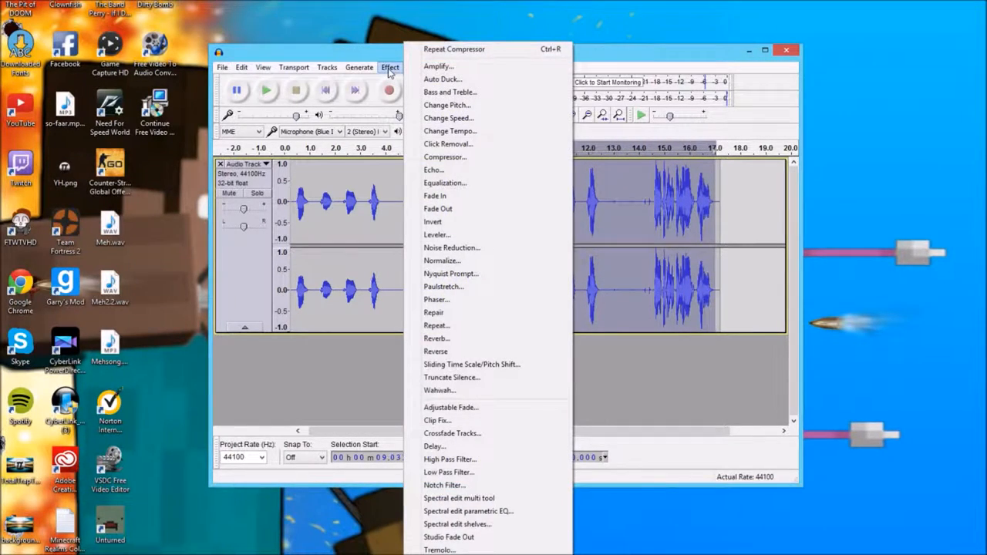
left_click(444, 156)
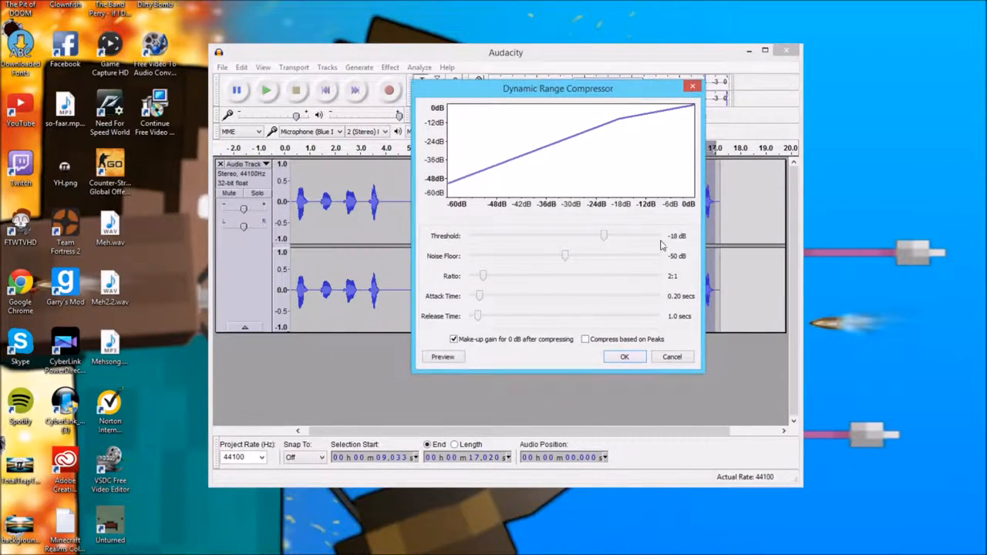
mouse_move(665, 261)
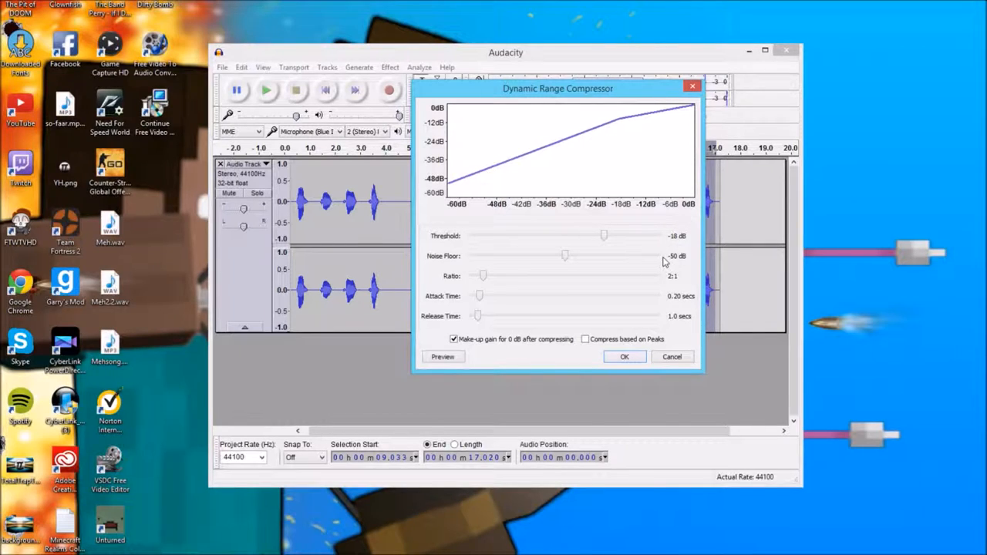
mouse_move(669, 367)
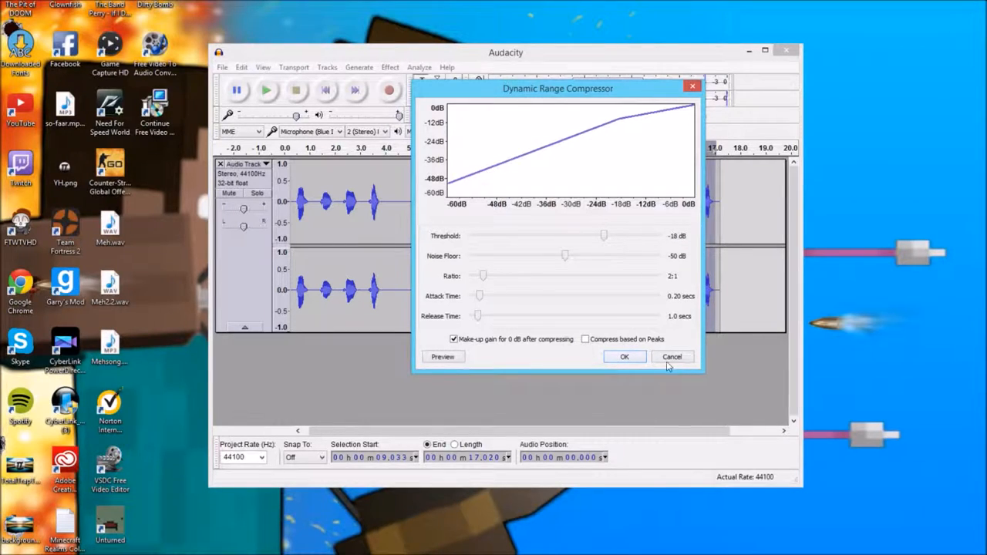
left_click(625, 357)
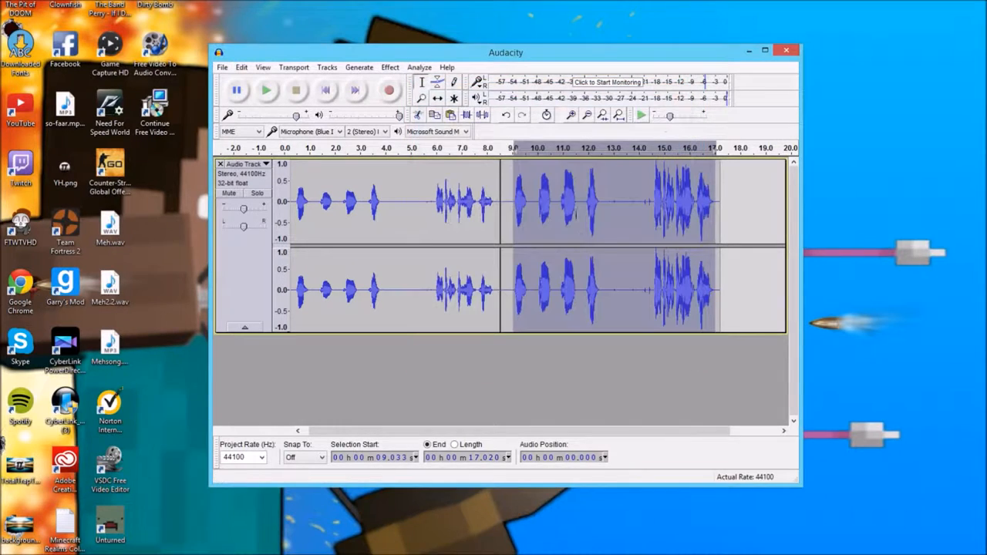
- Amplify the selected later speech by -4.5 dB
left_click(389, 67)
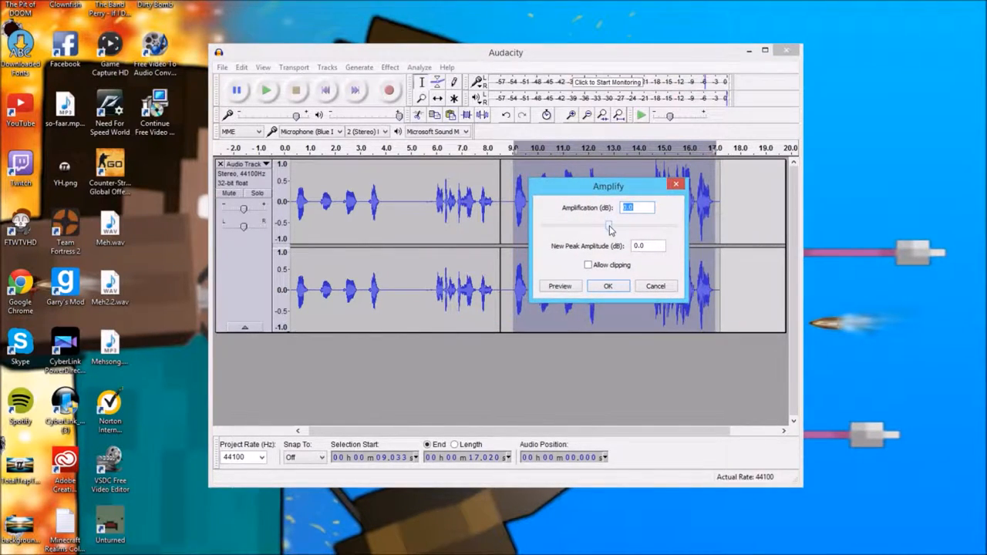
left_click_drag(612, 224, 598, 225)
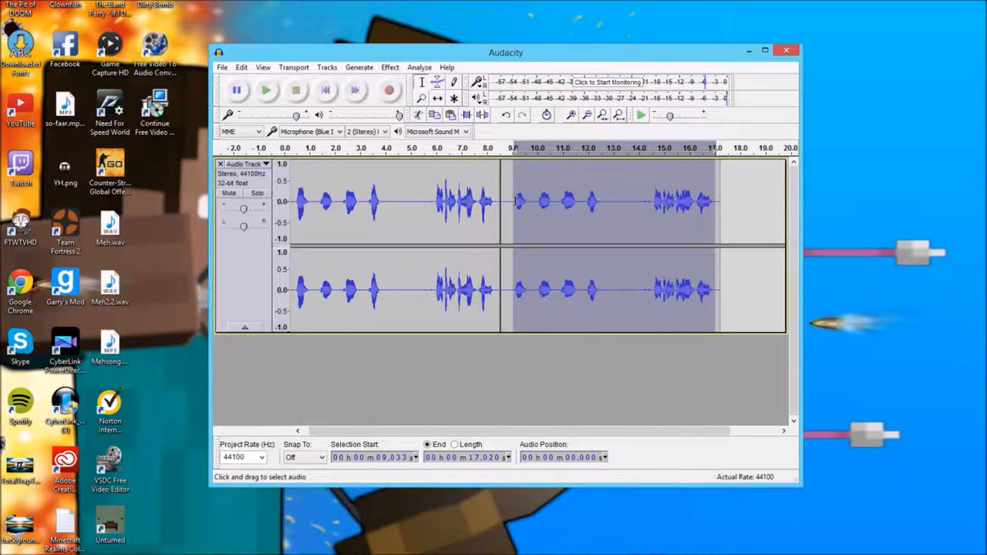
left_click(388, 66)
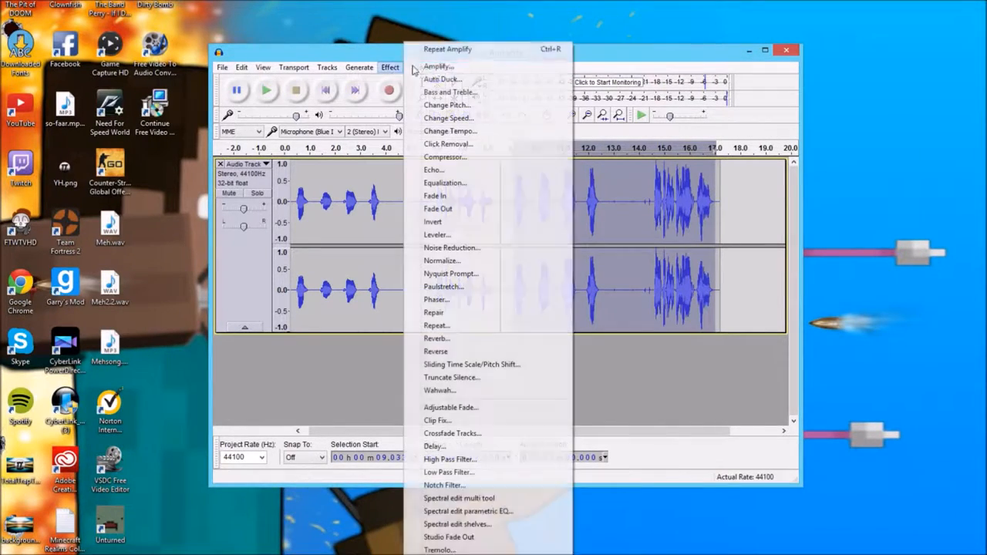
left_click(437, 65)
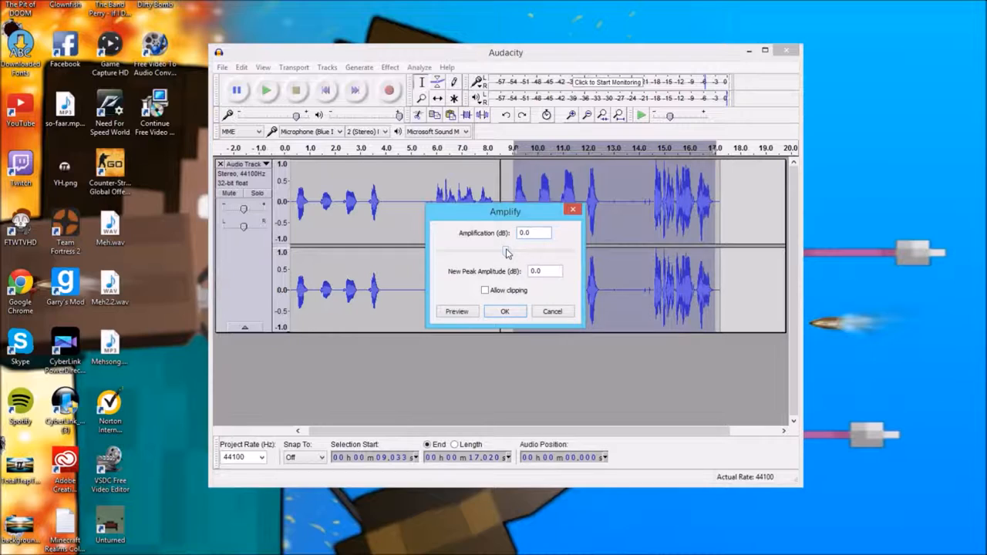
left_click_drag(506, 253, 500, 253)
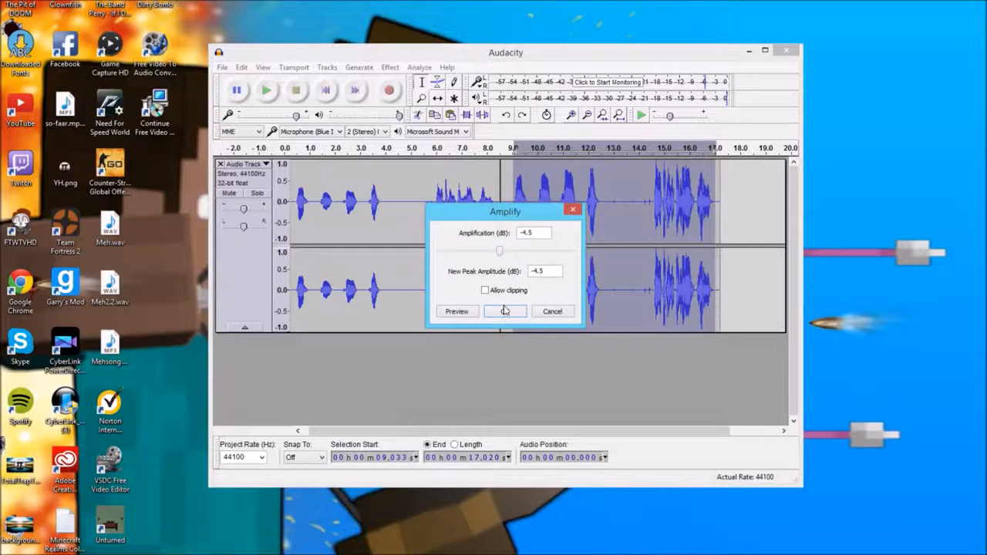
left_click(506, 311)
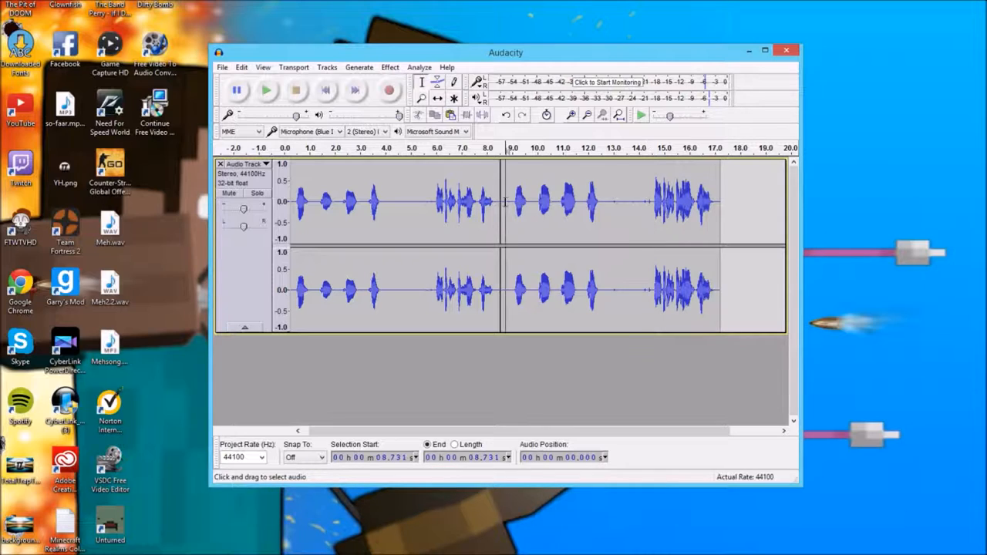
- Select the later speech from about 8.7 to 17.2 seconds and show the effects list
left_click_drag(505, 204, 714, 204)
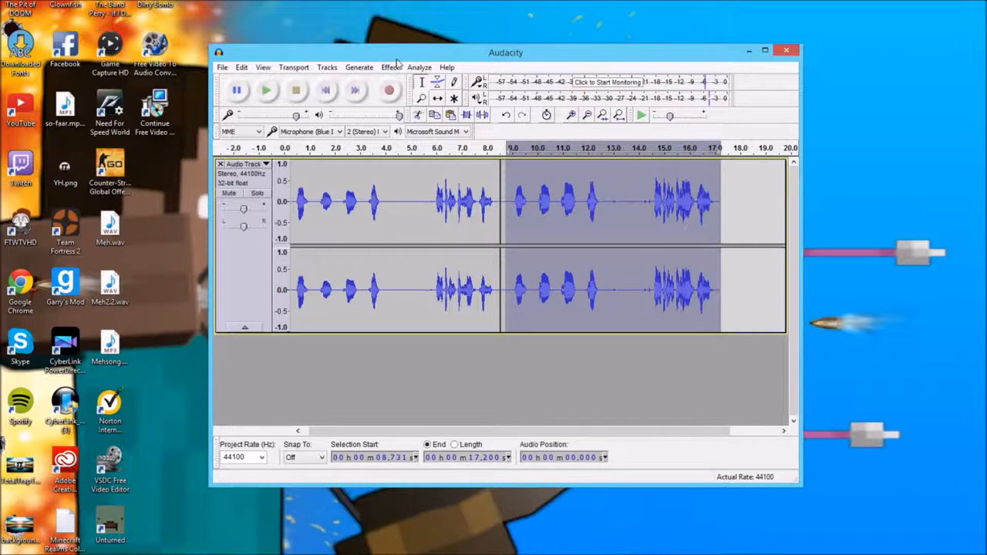
left_click(392, 68)
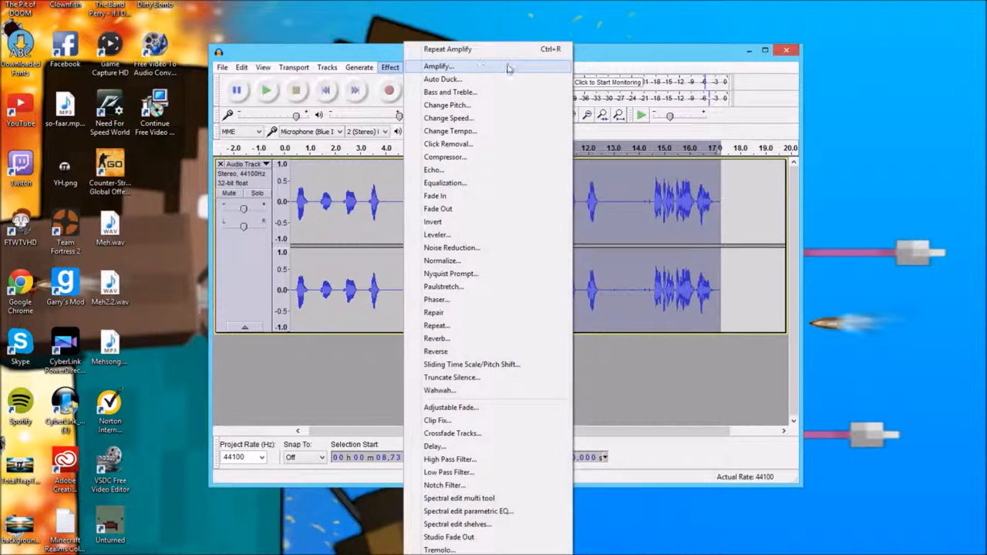
mouse_move(608, 60)
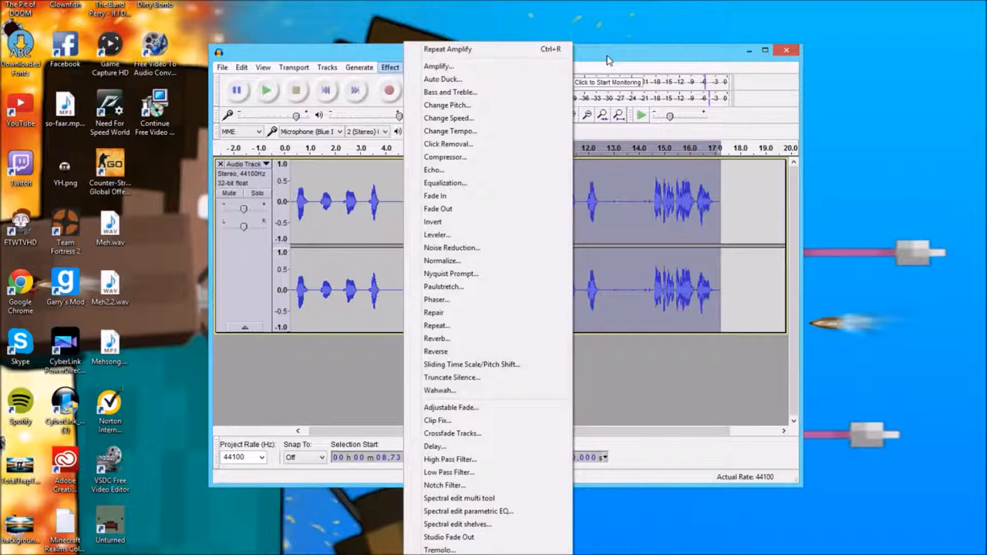
mouse_move(536, 65)
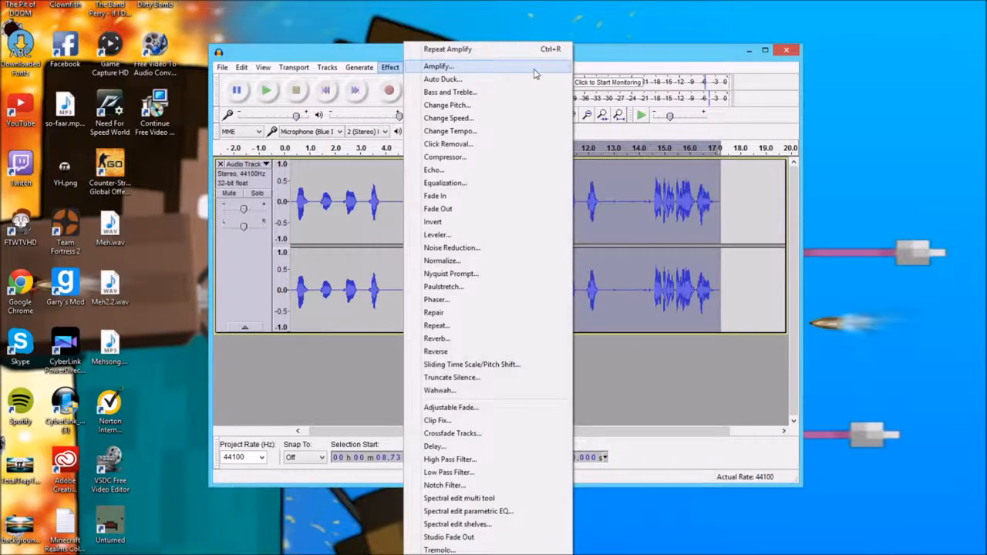
mouse_move(458, 183)
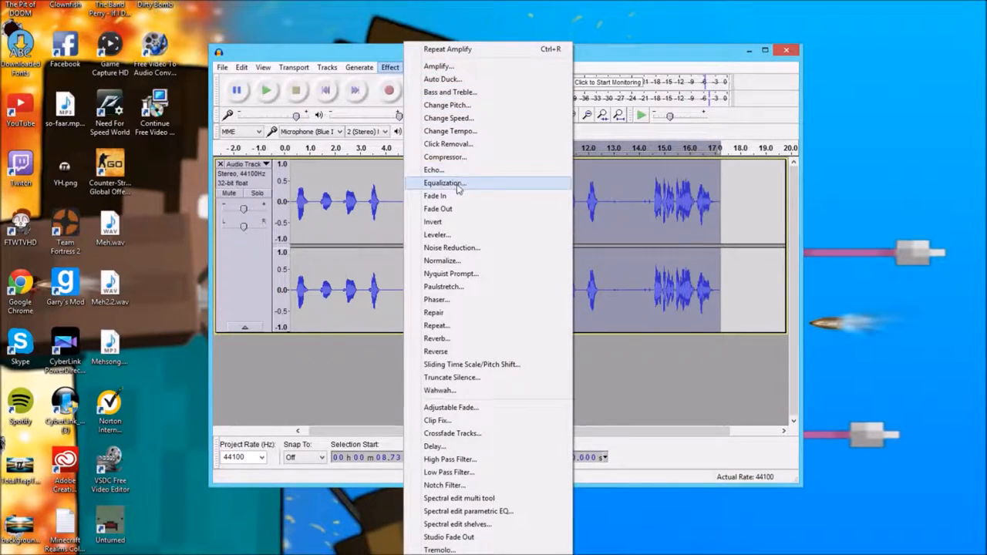
mouse_move(469, 66)
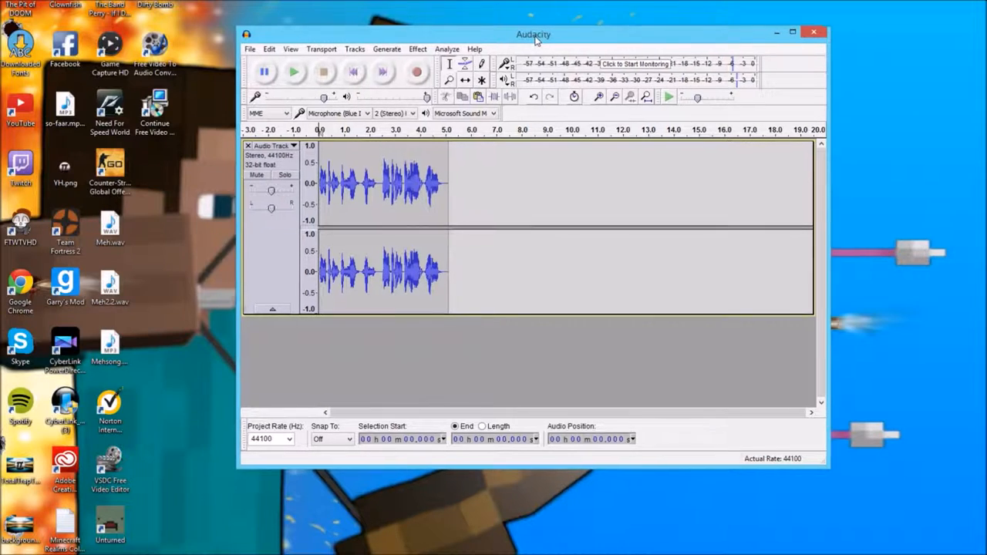
left_click_drag(534, 34, 524, 20)
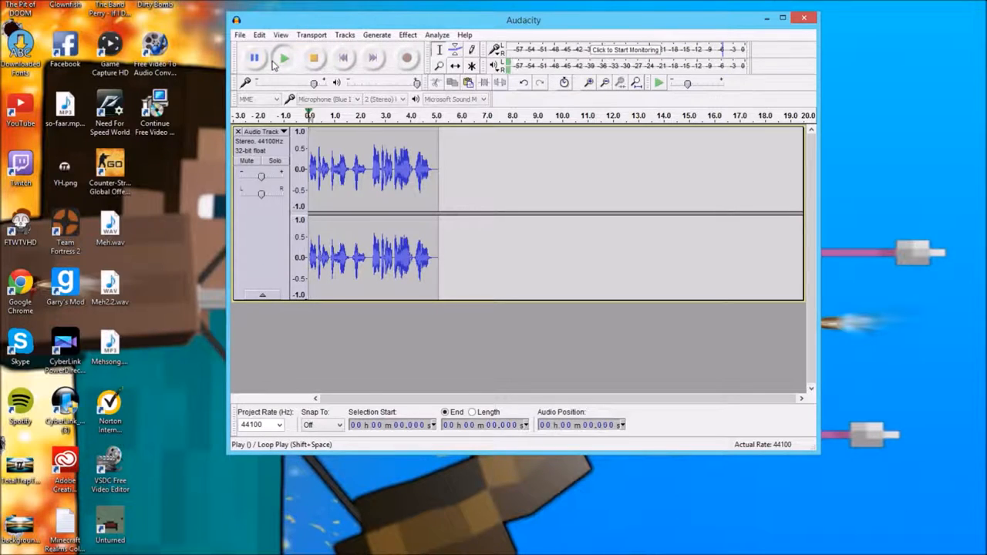
left_click(281, 61)
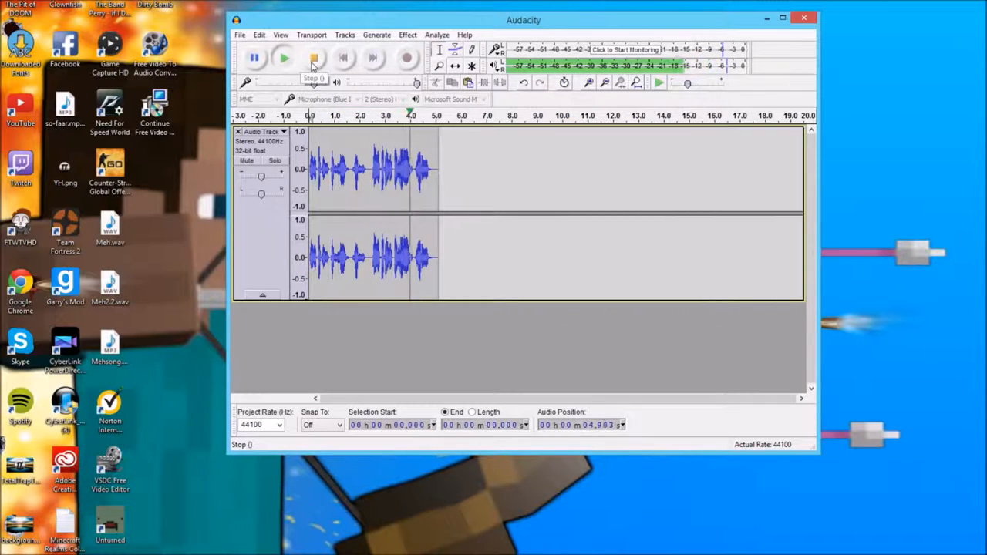
left_click(313, 58)
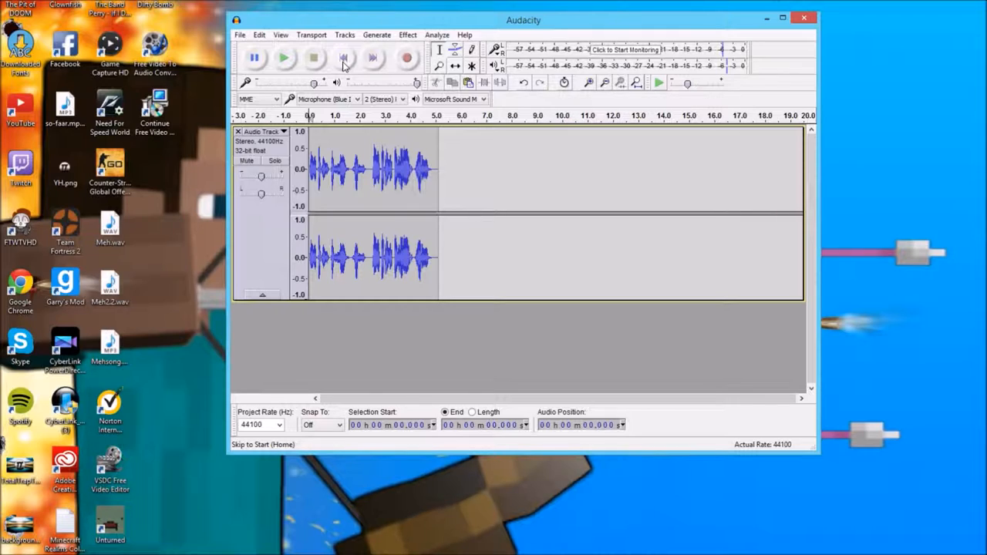
mouse_move(604, 212)
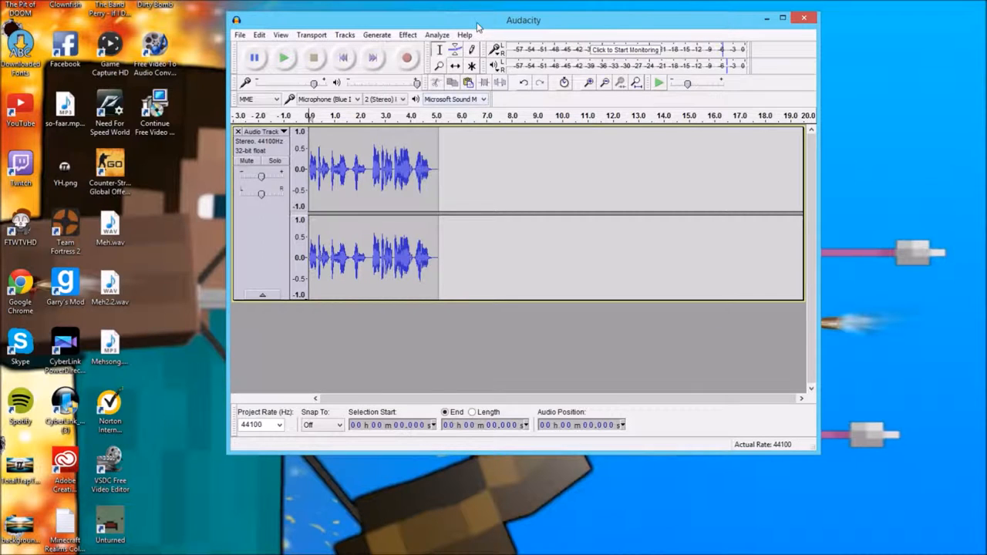
left_click_drag(524, 20, 459, 64)
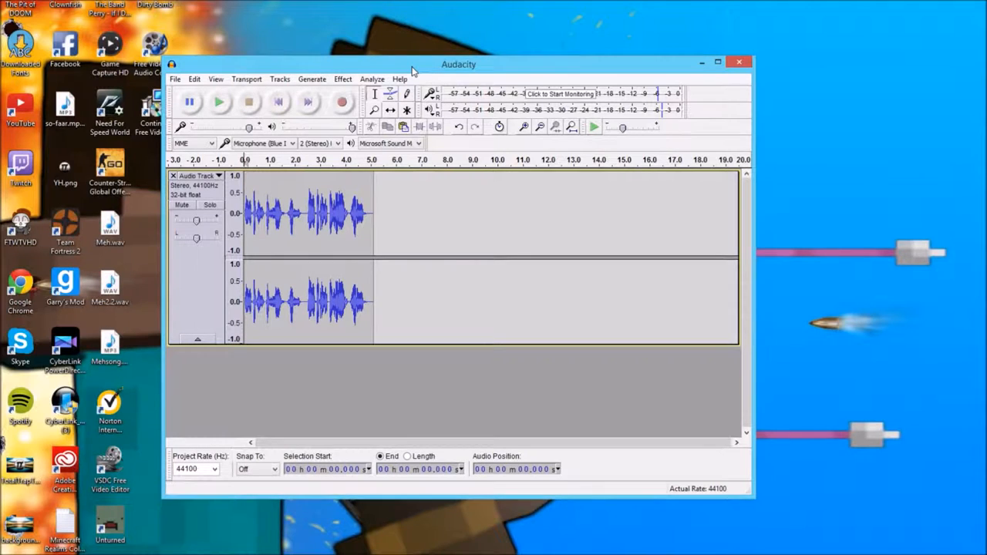
left_click_drag(459, 64, 480, 48)
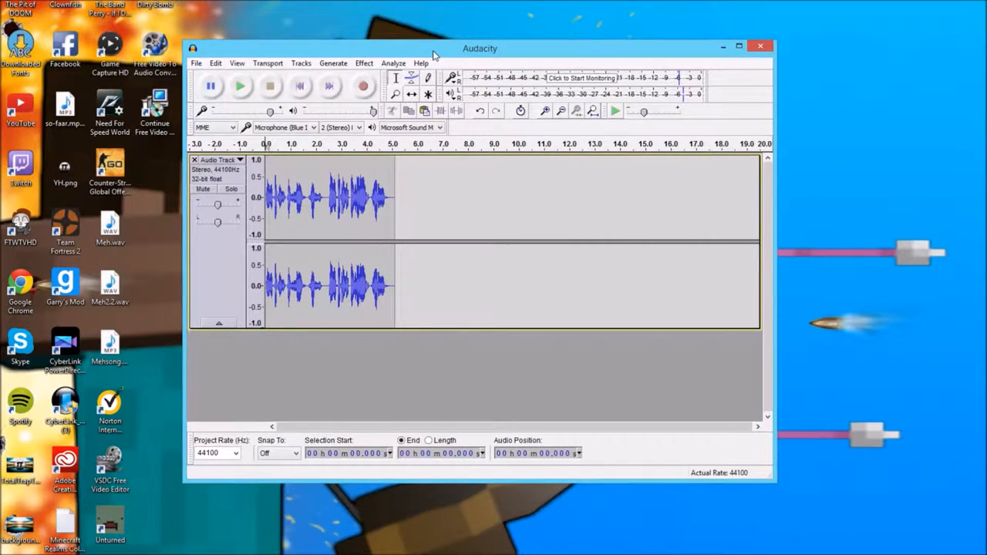